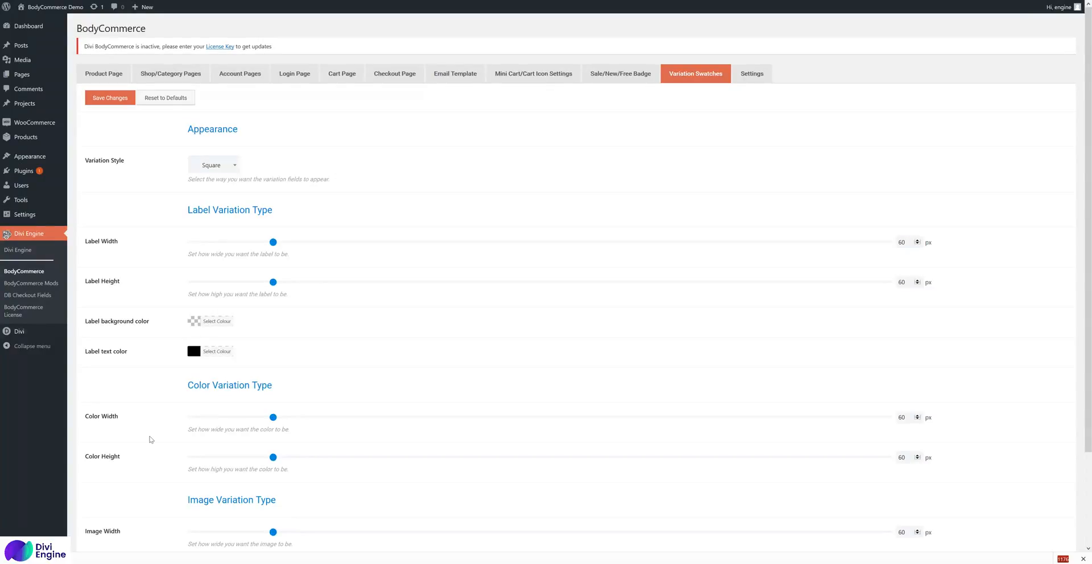
mouse_move(165, 67)
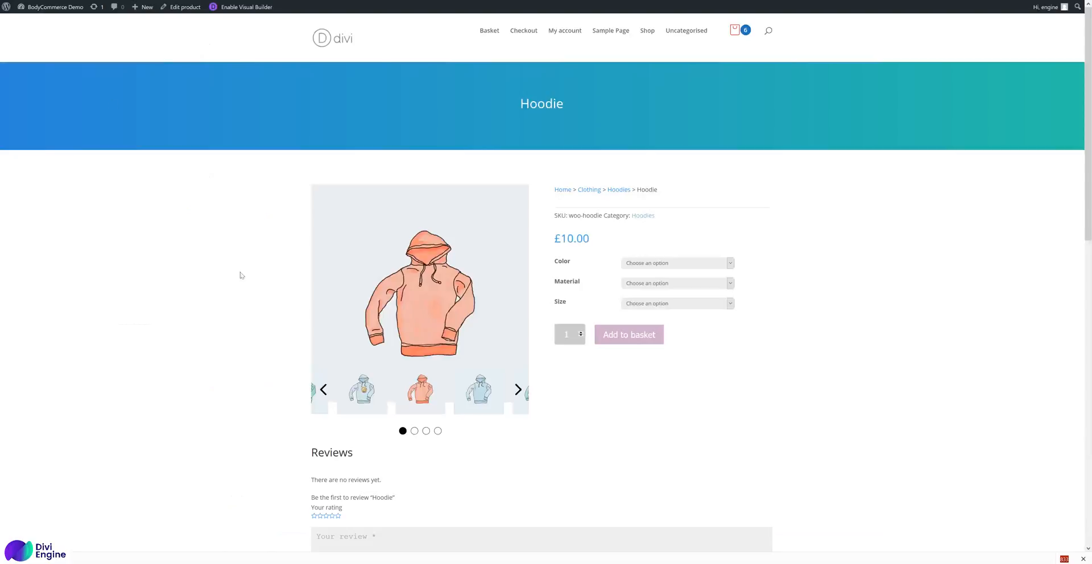
mouse_move(201, 192)
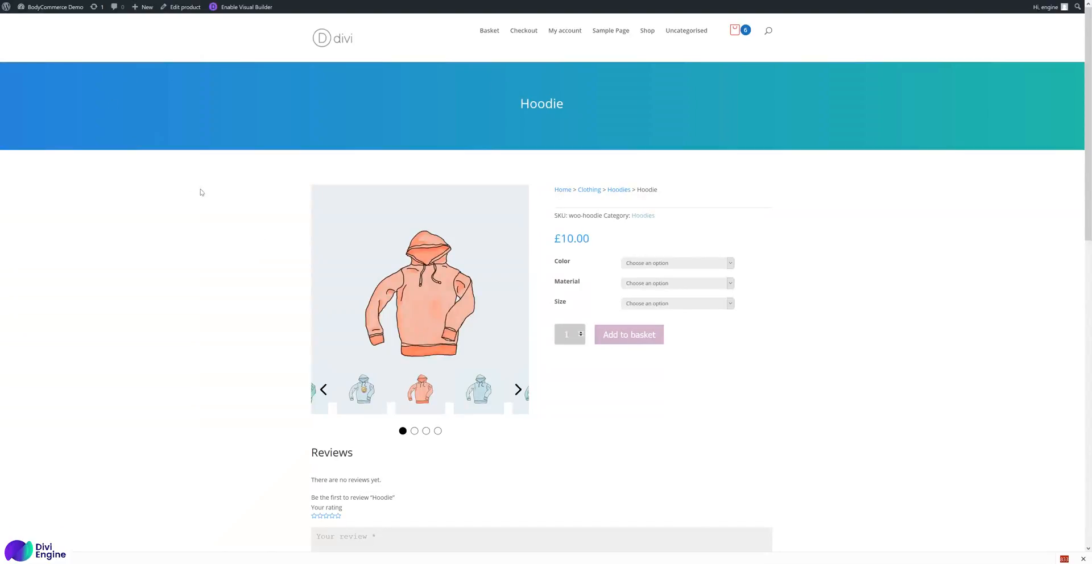
Step: Show the product Attributes list (Color, Material, Size), briefly viewing Color's edit screen first
right_click(201, 192)
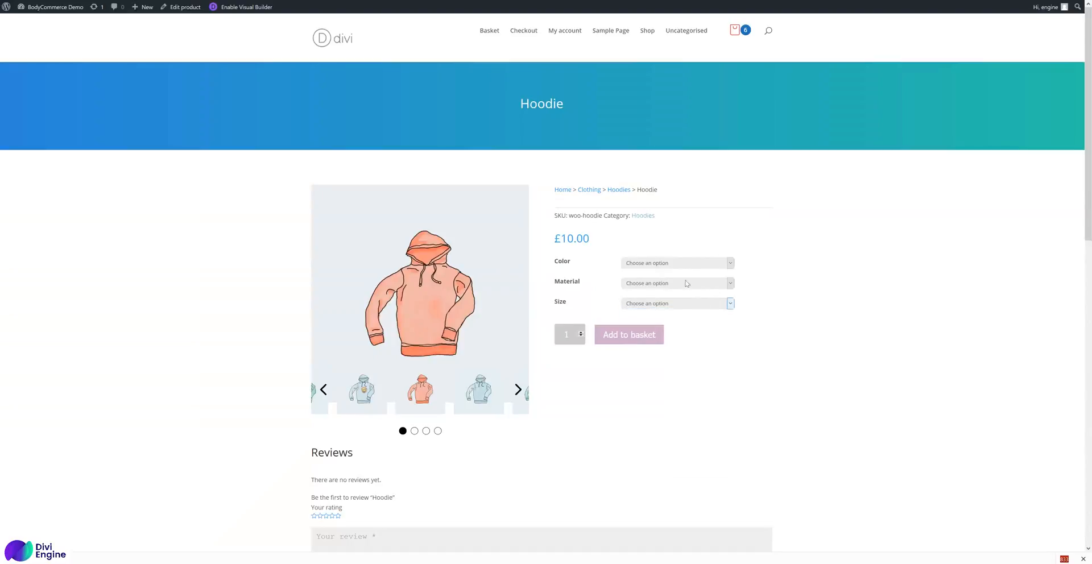
mouse_move(556, 281)
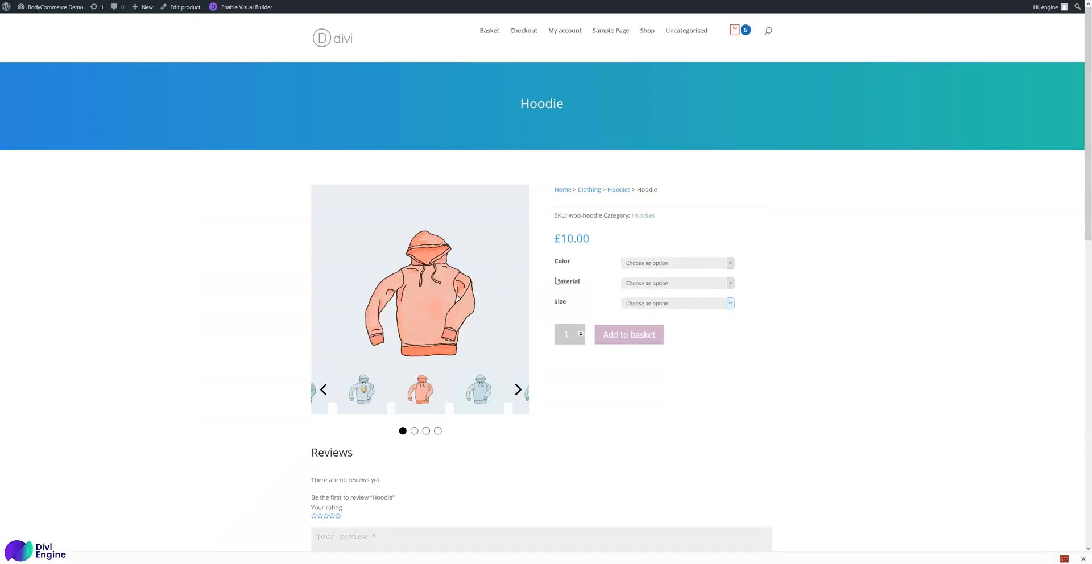
mouse_move(617, 270)
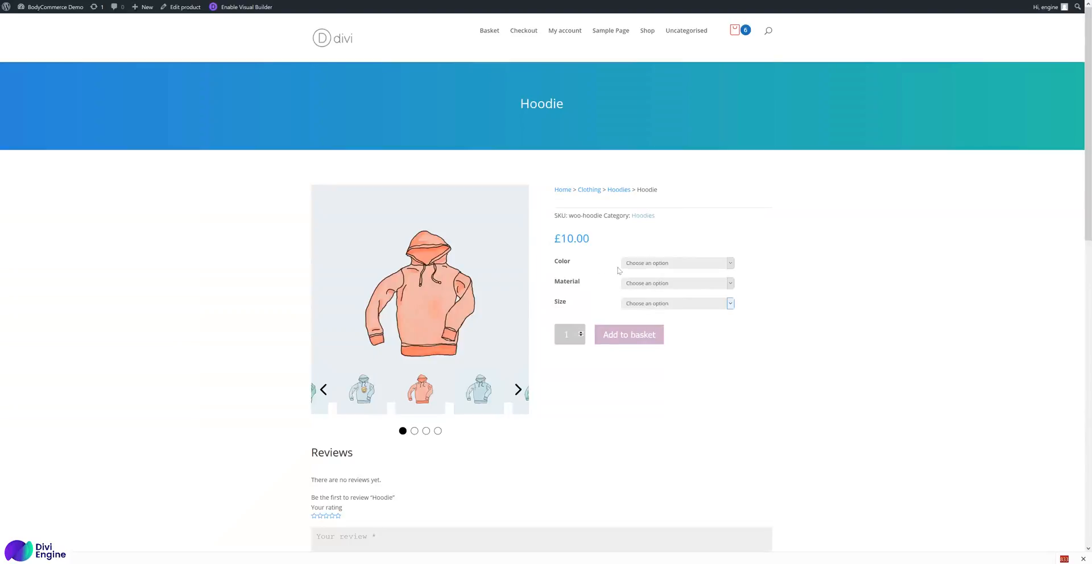
mouse_move(486, 189)
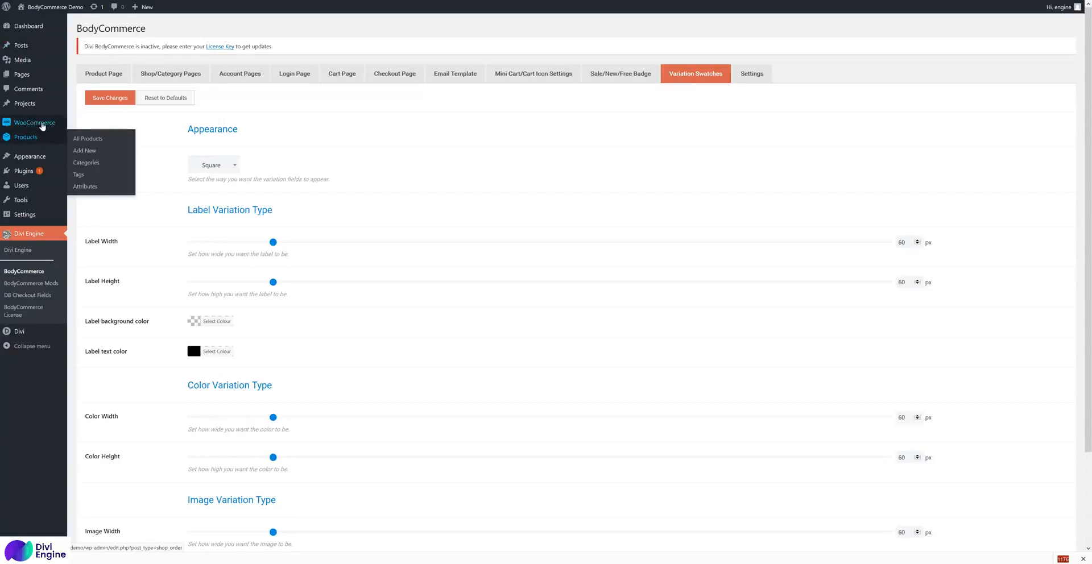
mouse_move(84, 186)
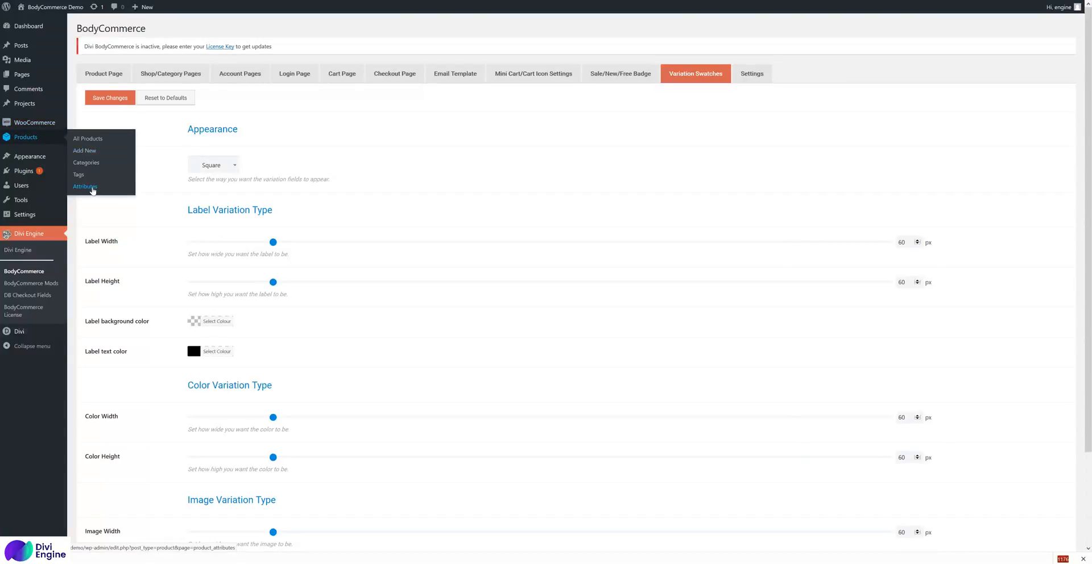
left_click(85, 187)
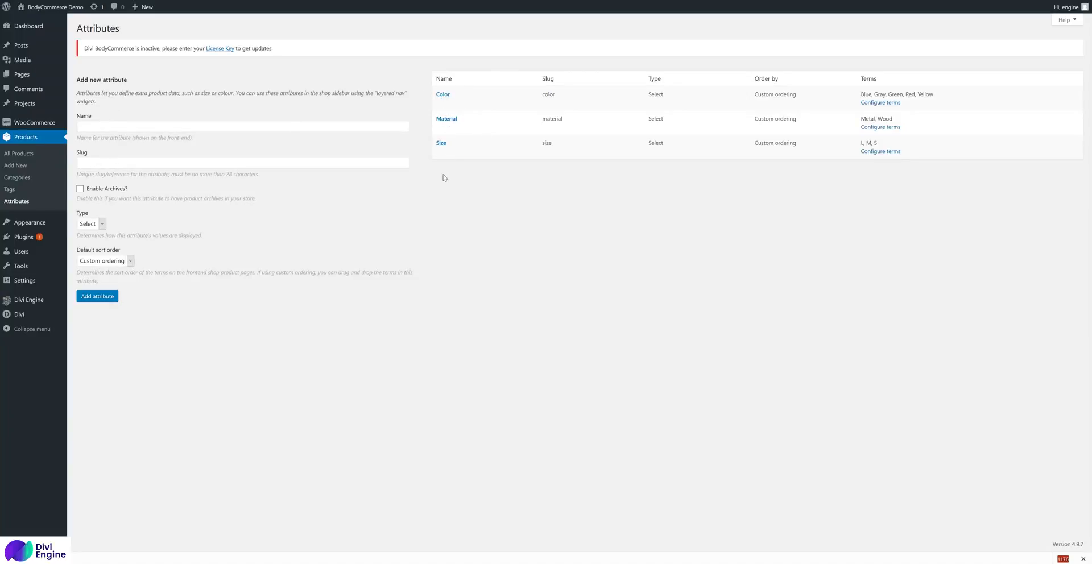
mouse_move(447, 118)
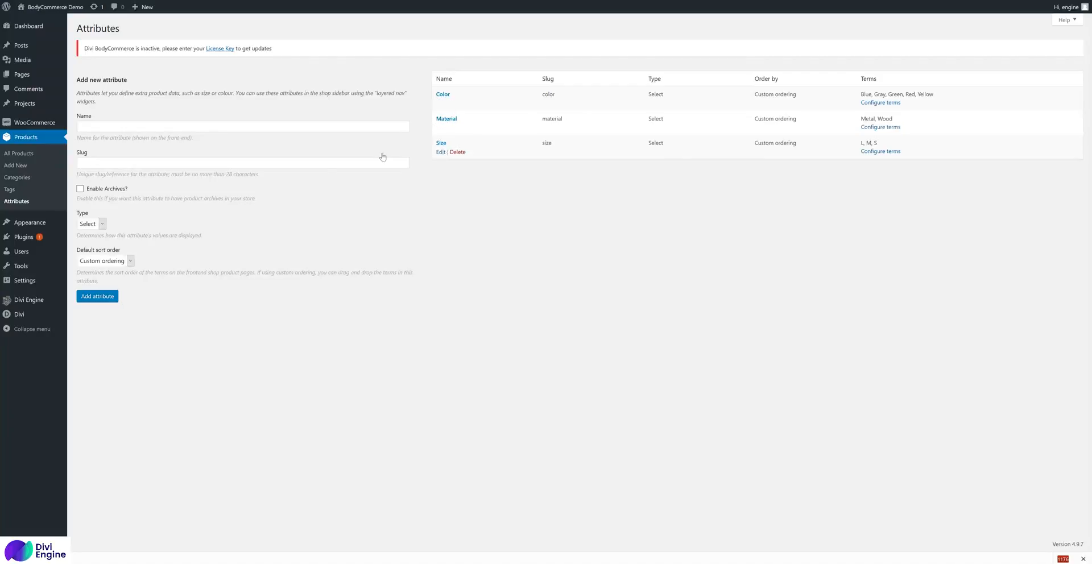
mouse_move(126, 95)
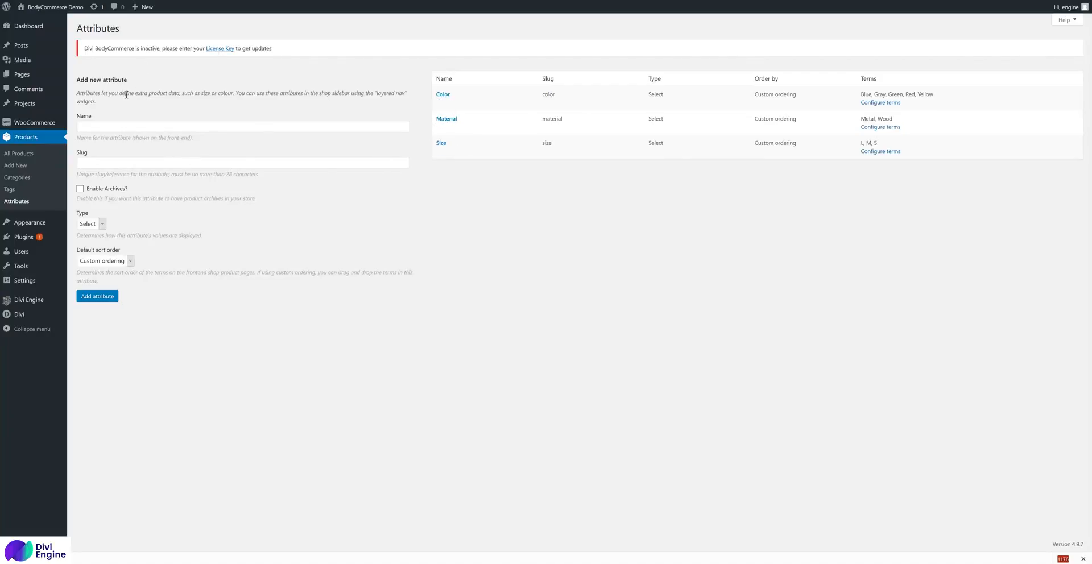
mouse_move(443, 94)
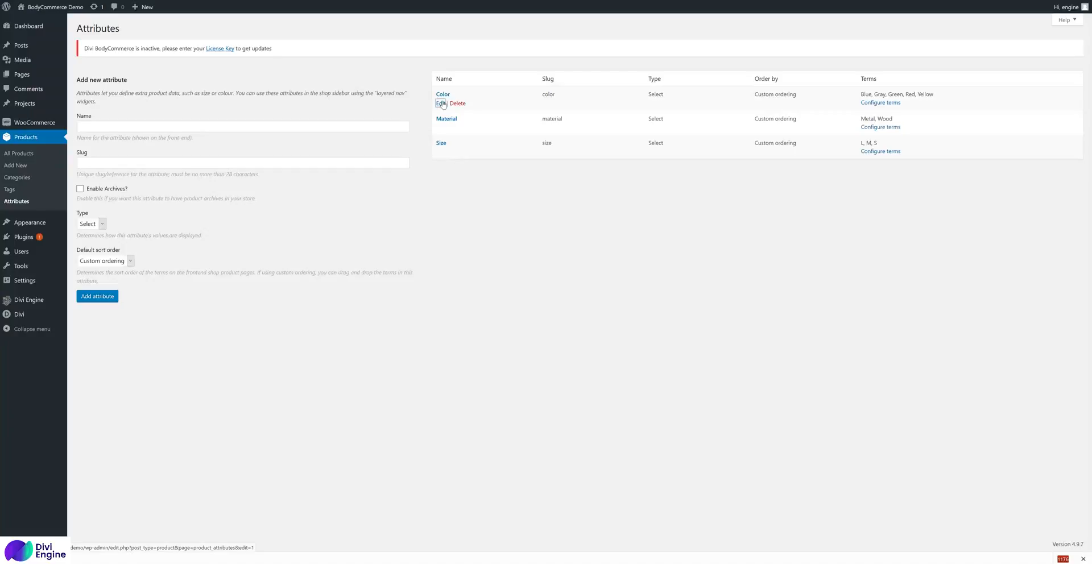
left_click(440, 103)
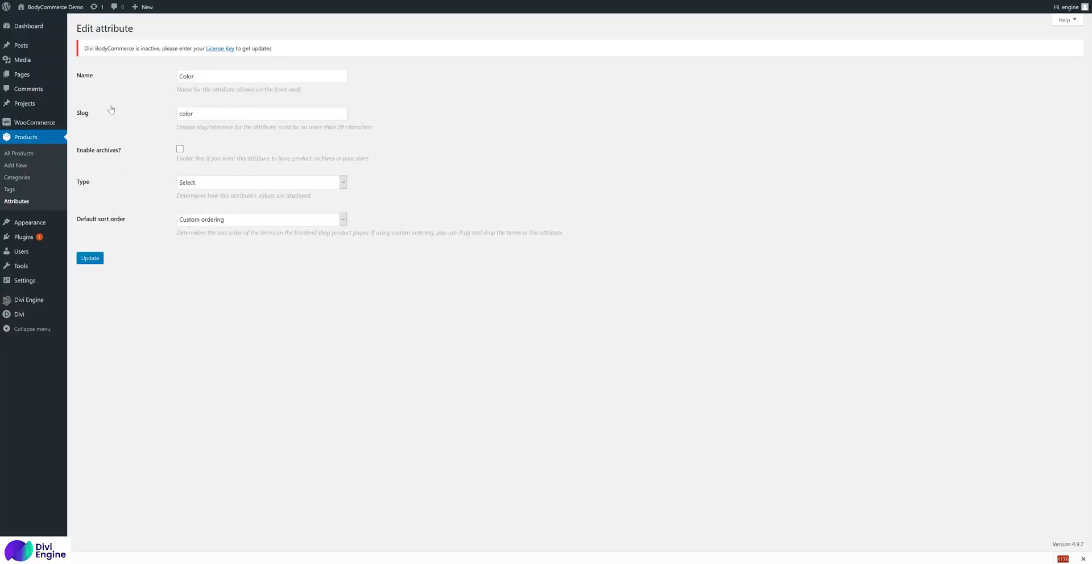
left_click(17, 202)
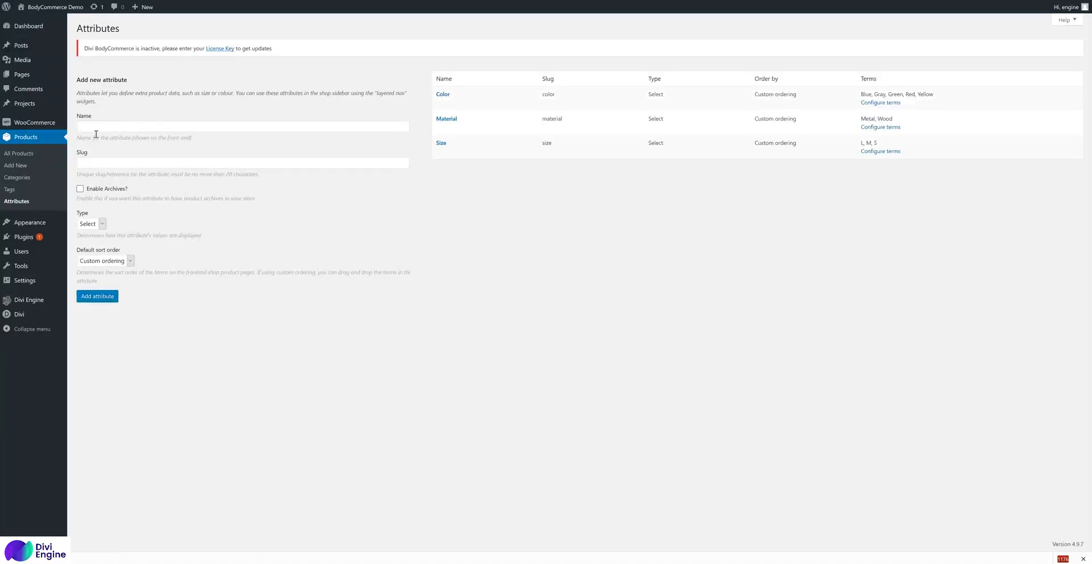
left_click(243, 162)
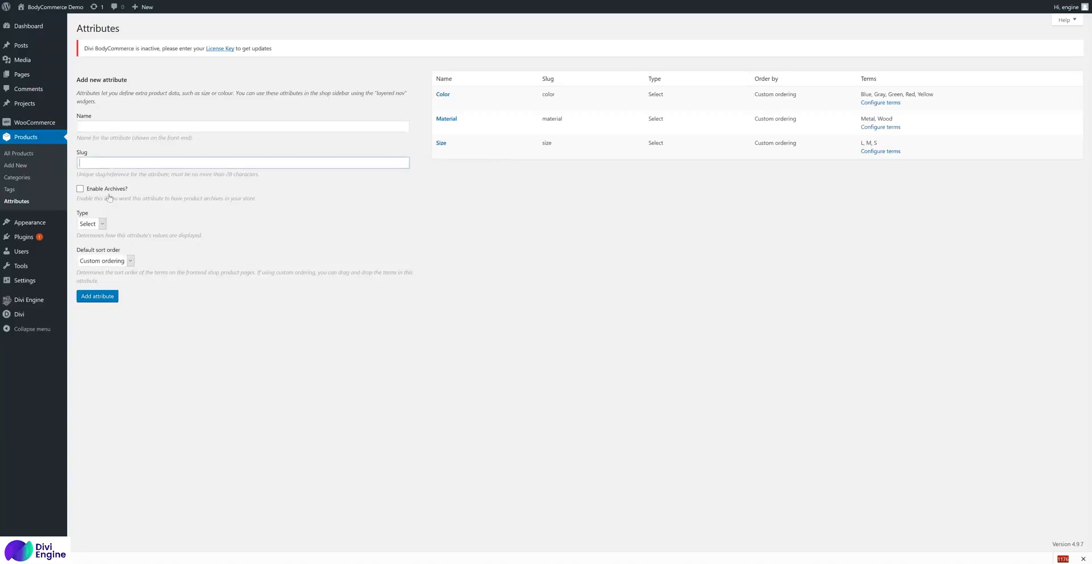
mouse_move(112, 262)
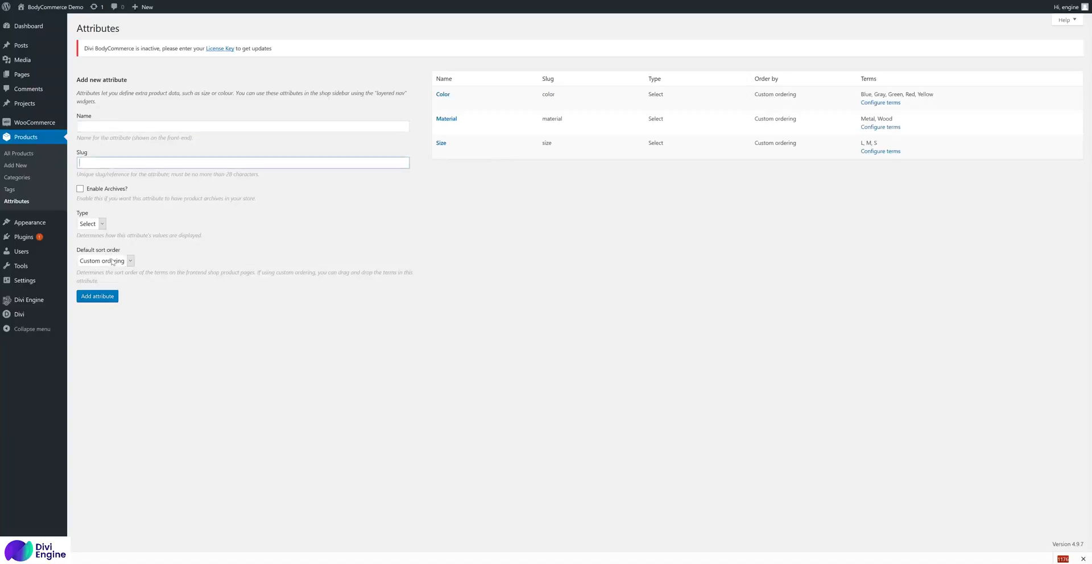
mouse_move(442, 93)
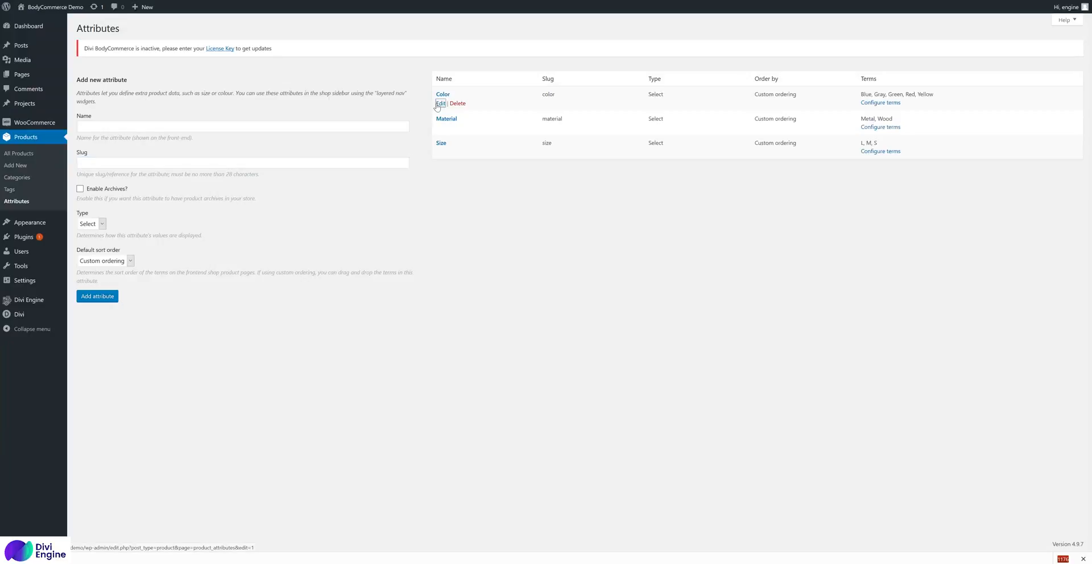
Step: Set the Color attribute's Type to Color, update it, and return to the attributes list
left_click(440, 104)
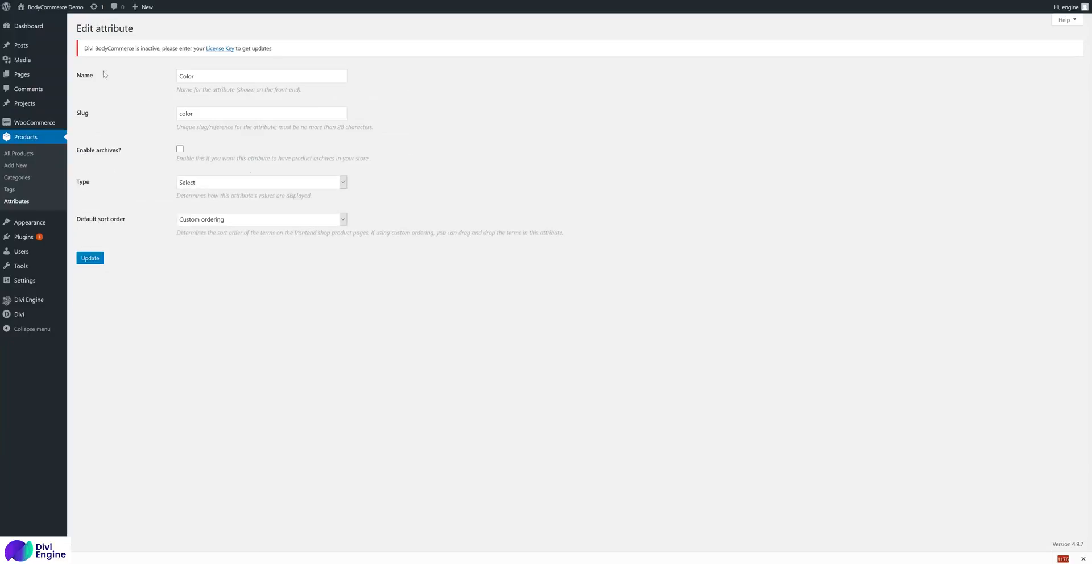
mouse_move(98, 198)
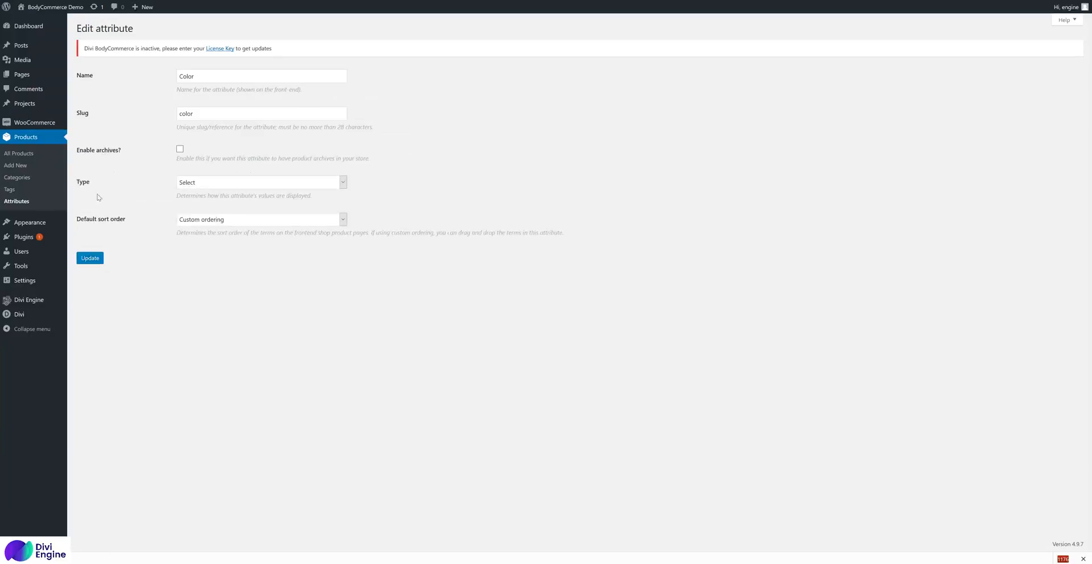
mouse_move(159, 195)
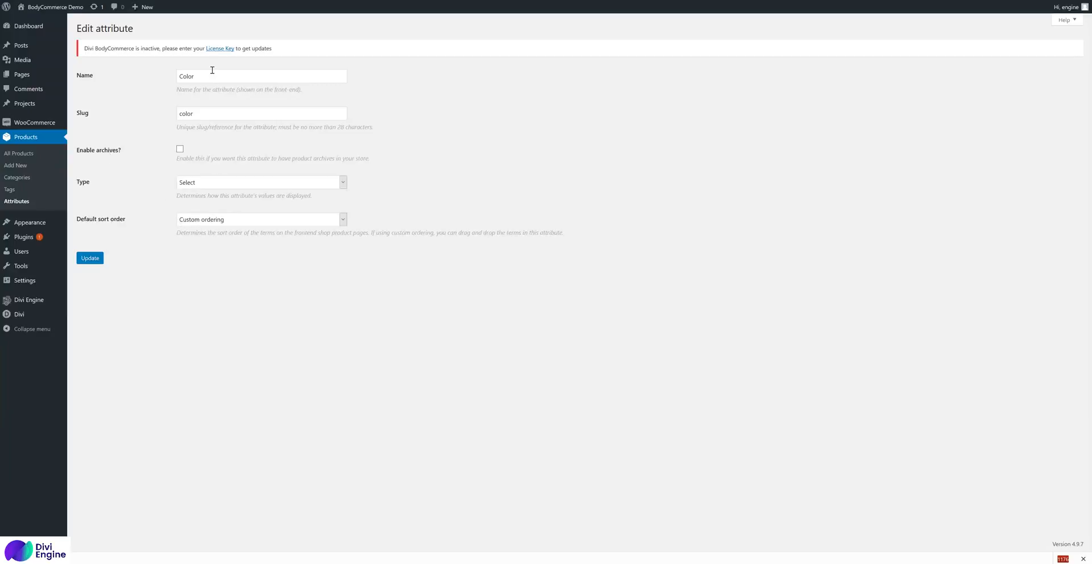
triple_click(261, 76)
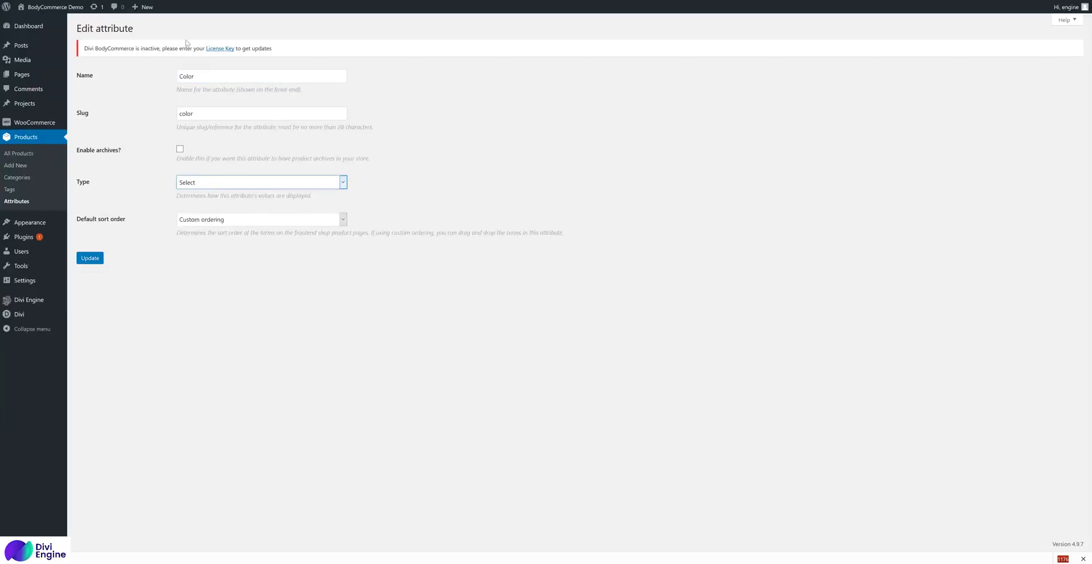
mouse_move(211, 70)
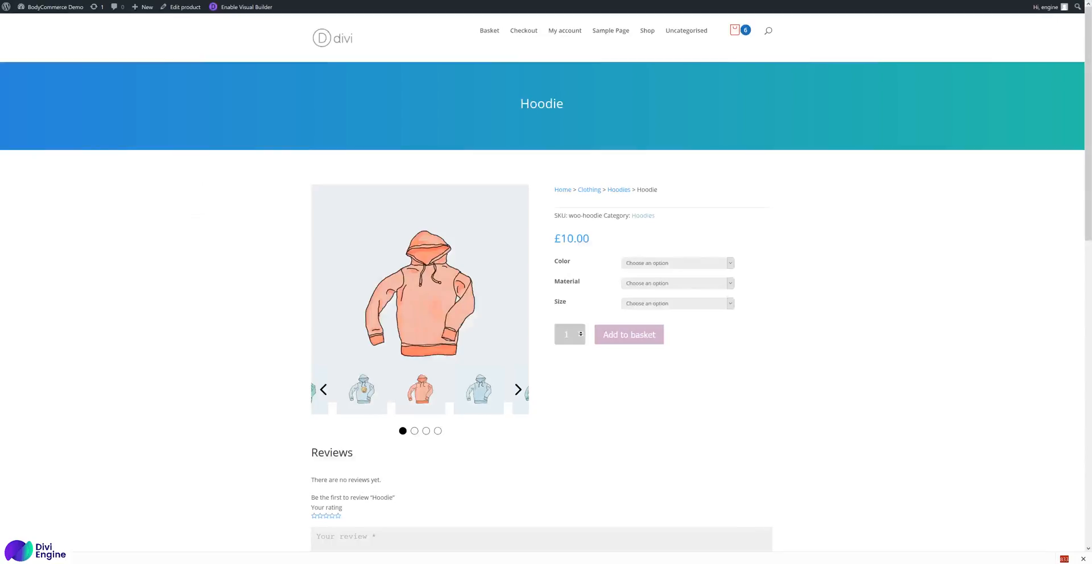
left_click(676, 263)
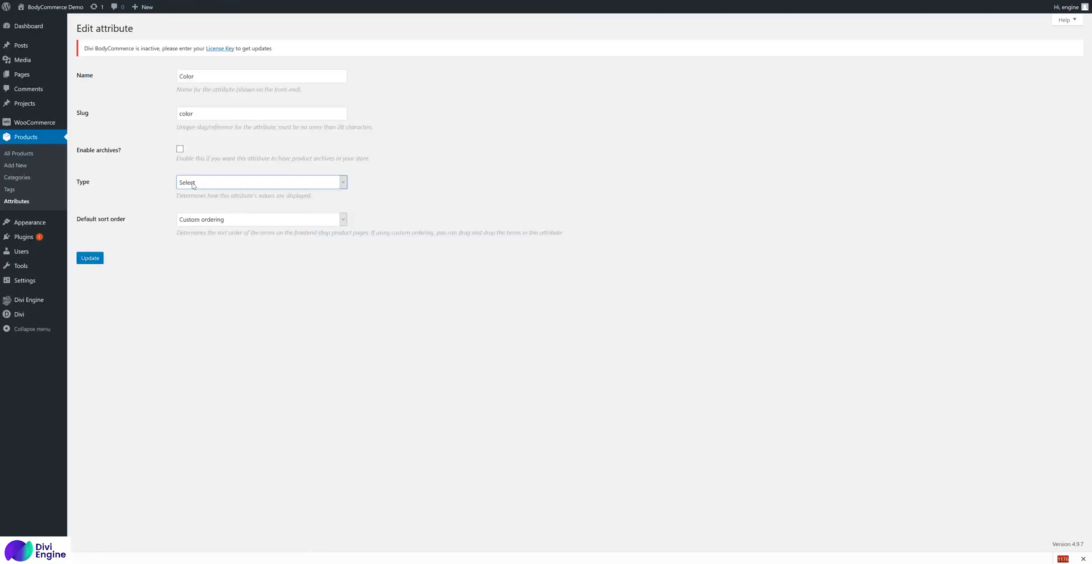
left_click(260, 182)
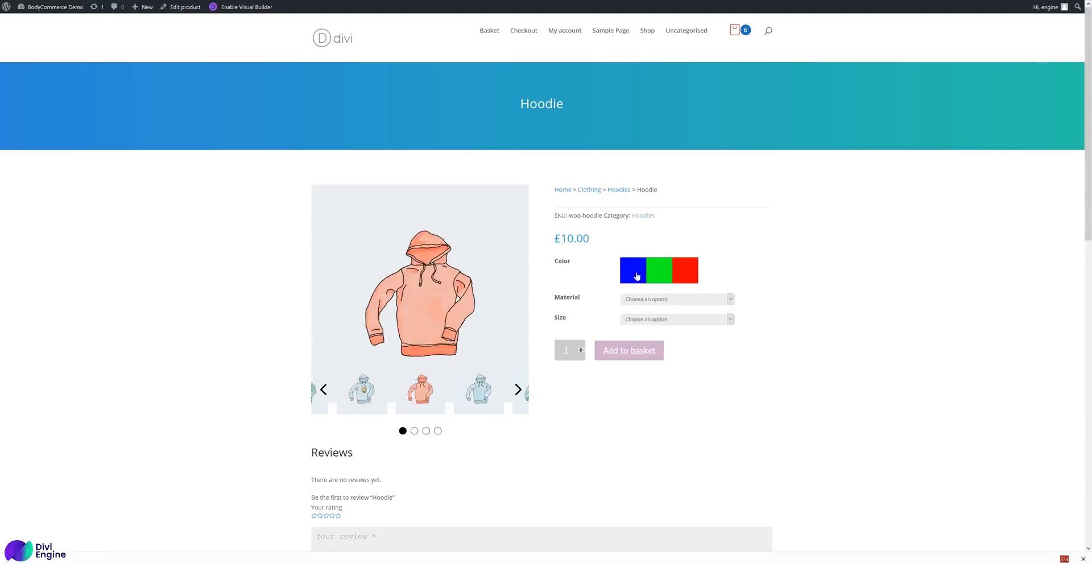
left_click(658, 270)
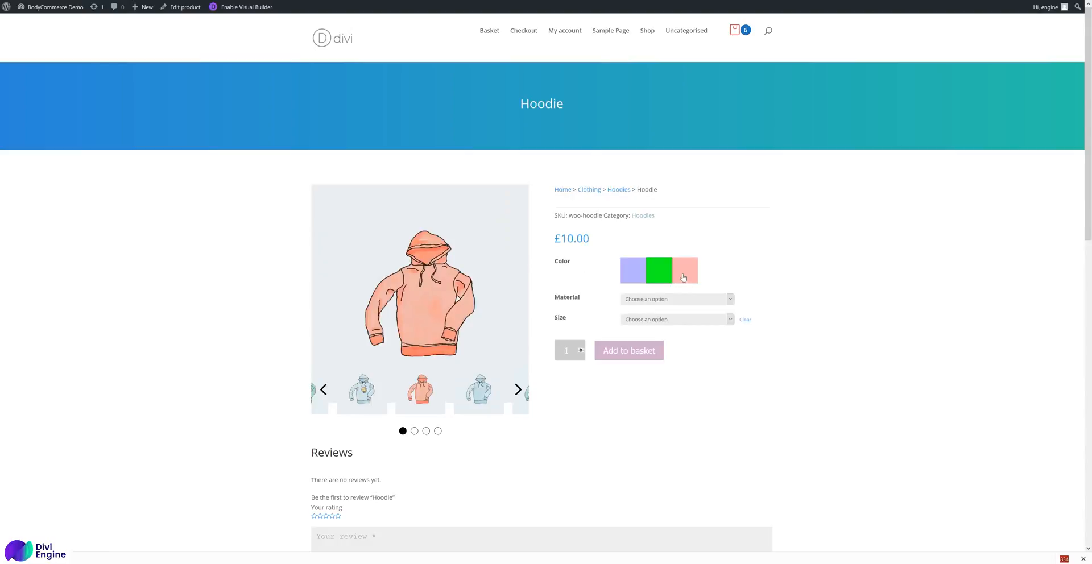
left_click(632, 270)
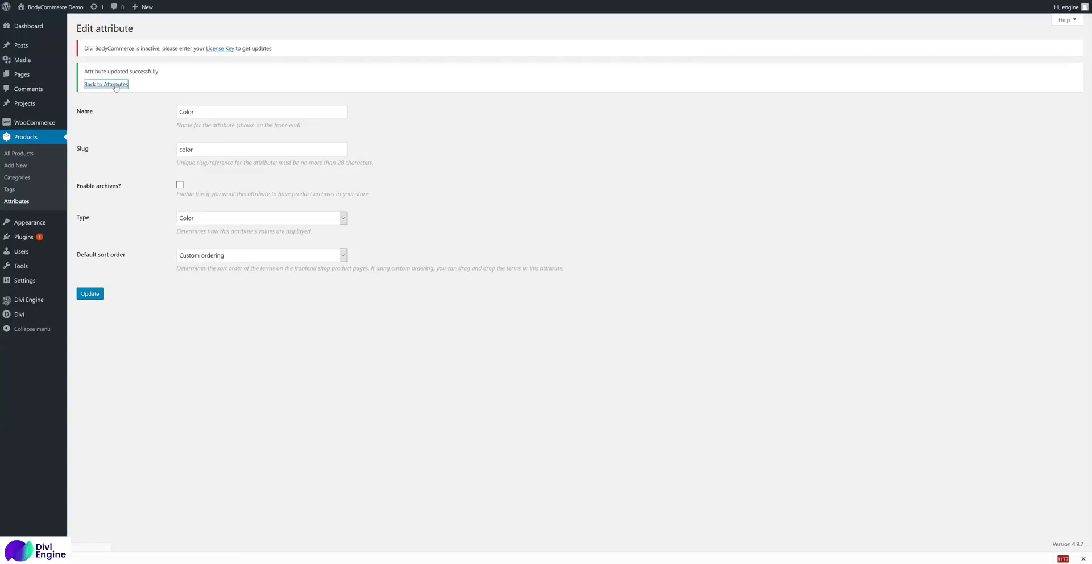
left_click(105, 85)
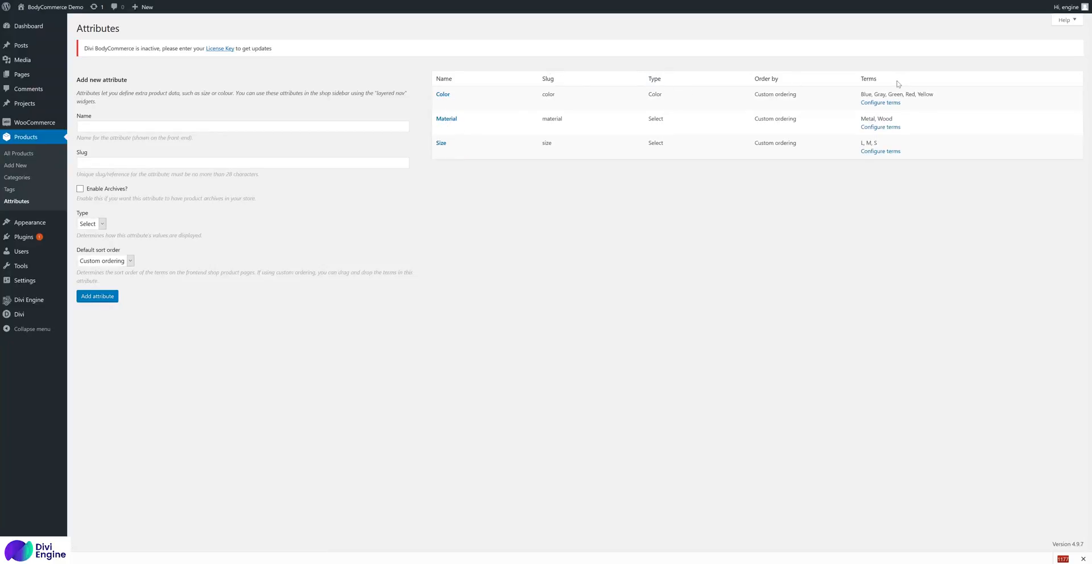
mouse_move(443, 94)
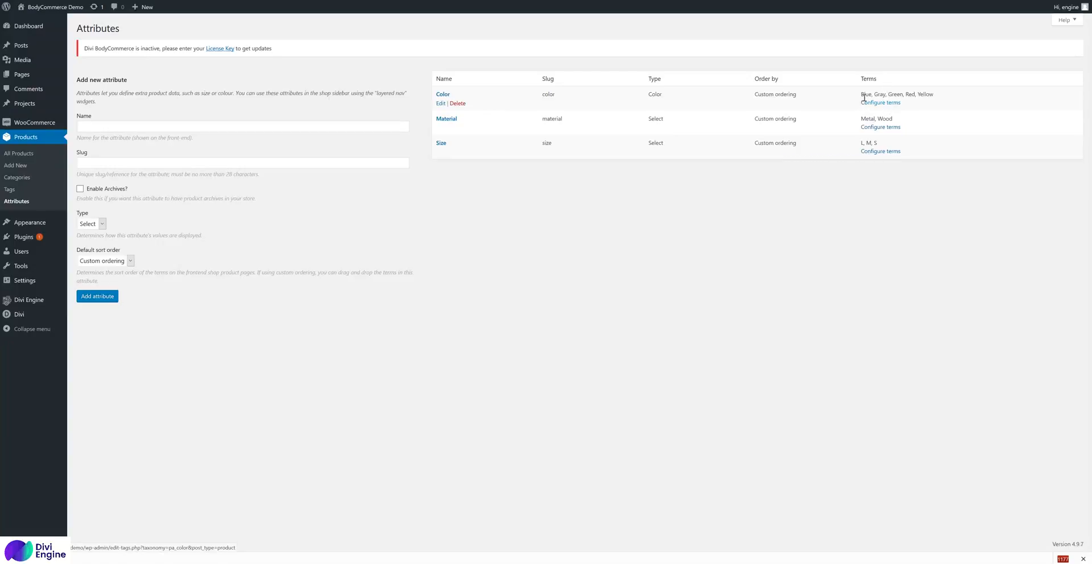
Step: Open the Blue term from the Color attribute's terms for editing
left_click(881, 103)
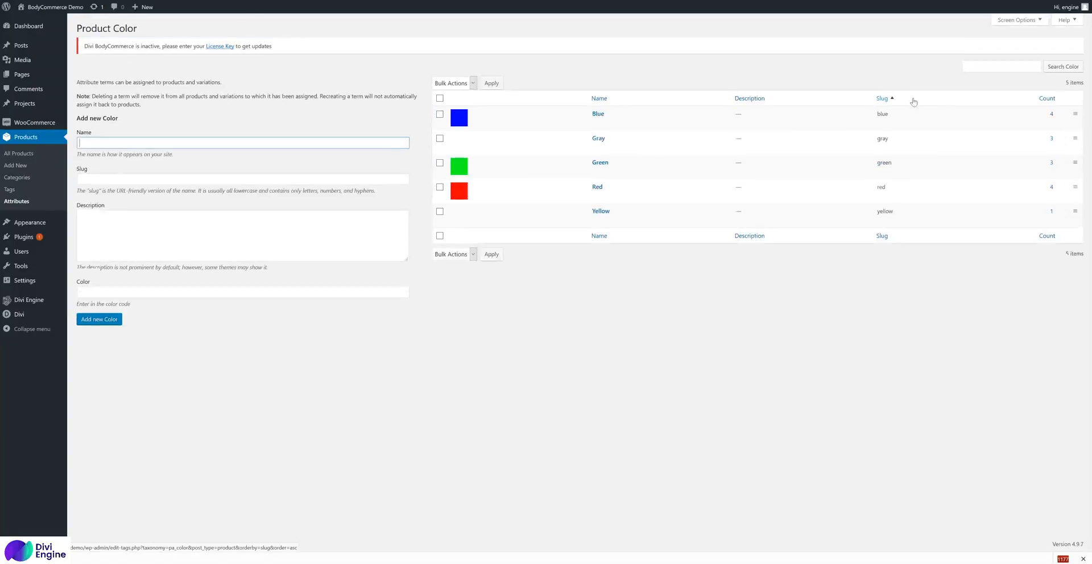
mouse_move(597, 119)
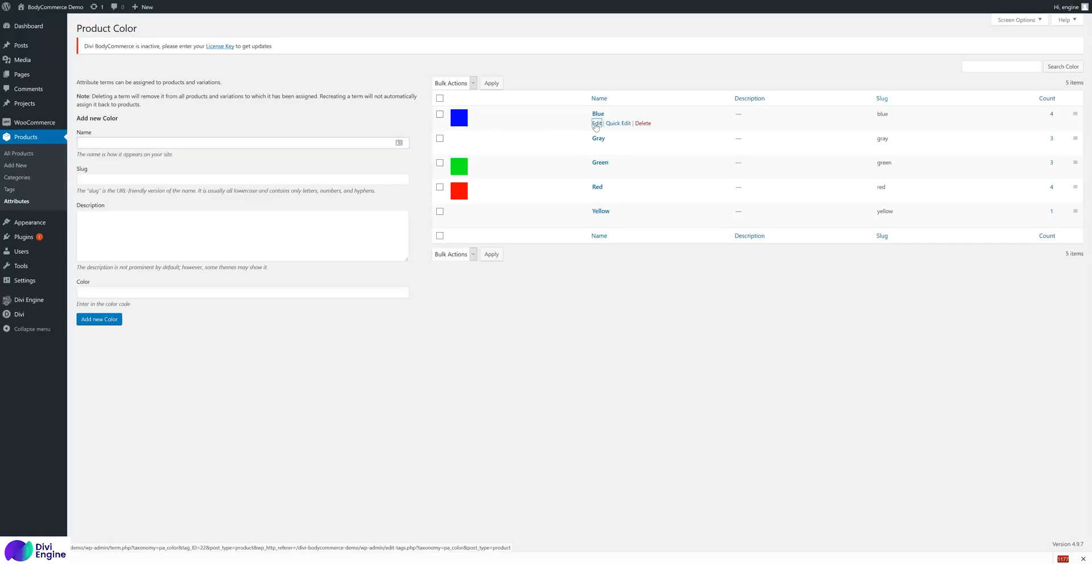
left_click(596, 124)
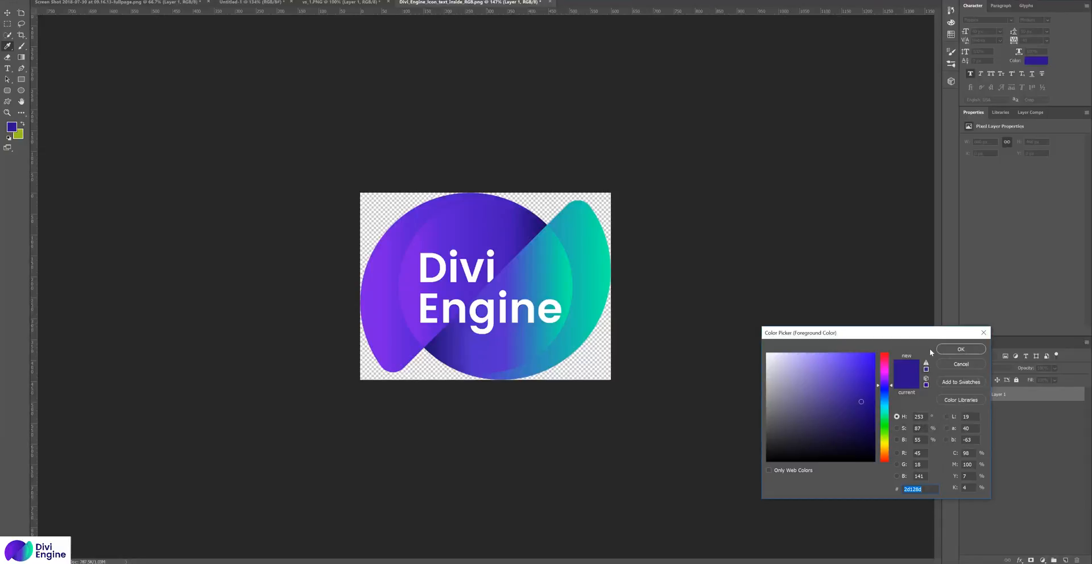
Step: Copy the logo purple from Photoshop and save #37149f as the Blue term's colour
left_click(961, 349)
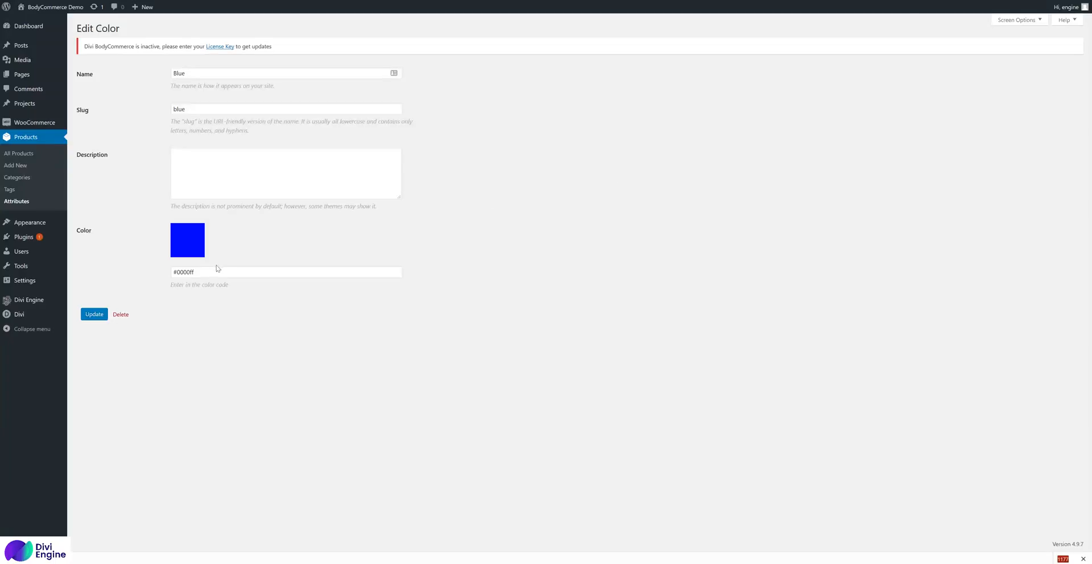
type("#37149f")
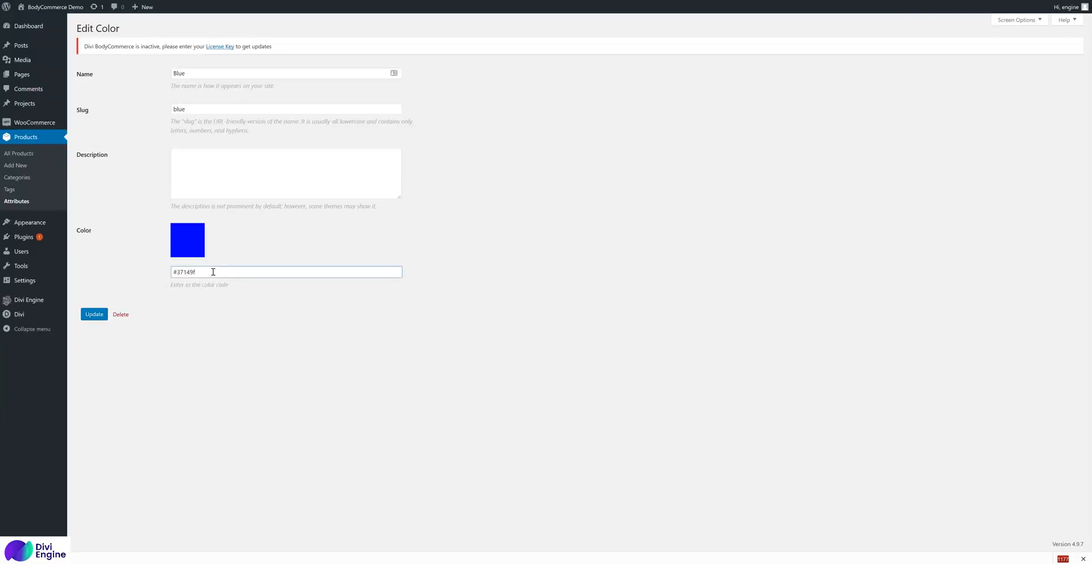
left_click(94, 314)
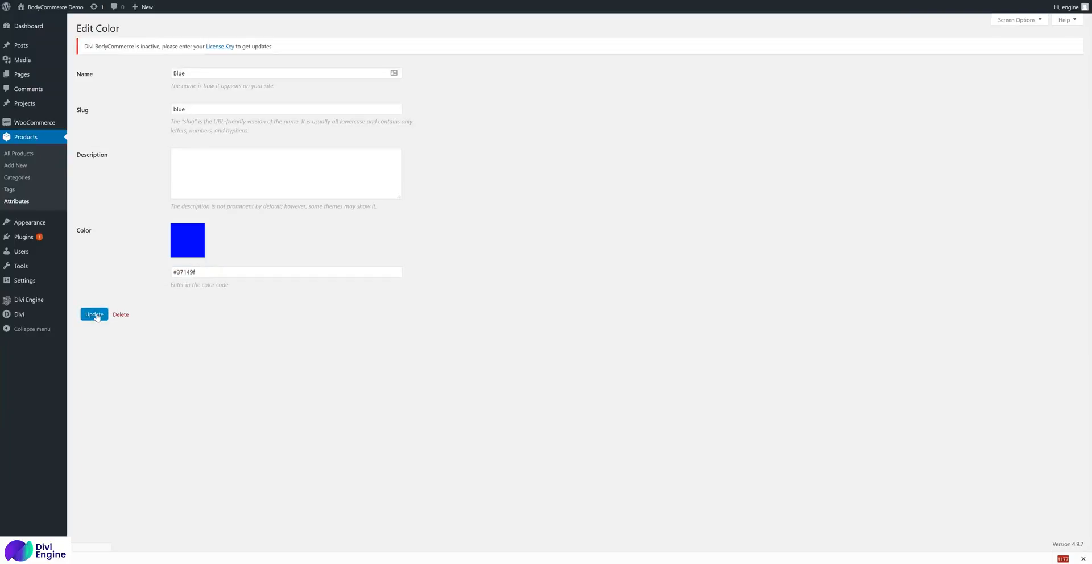
left_click(94, 314)
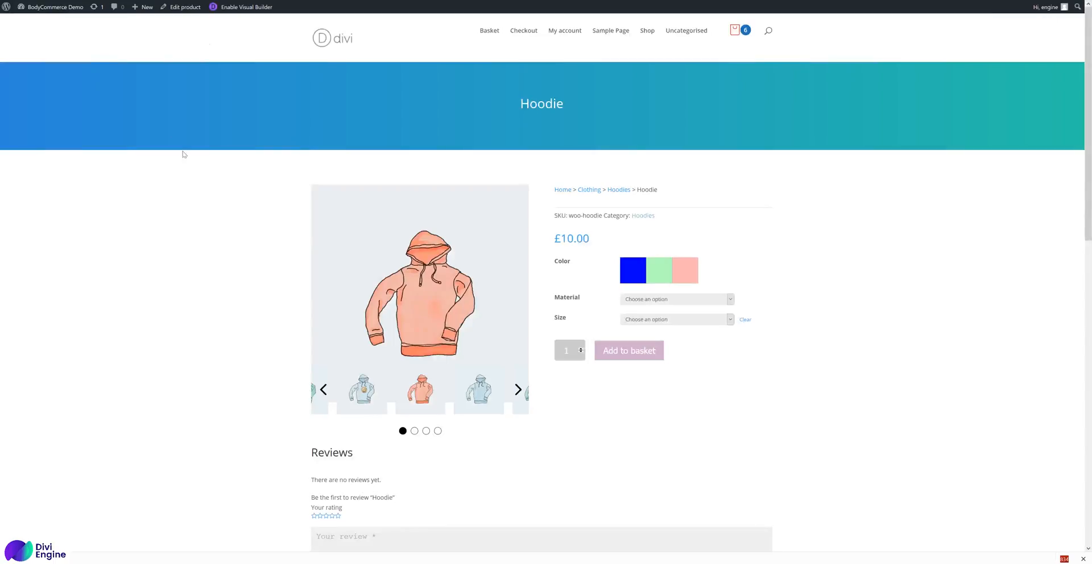
mouse_move(245, 162)
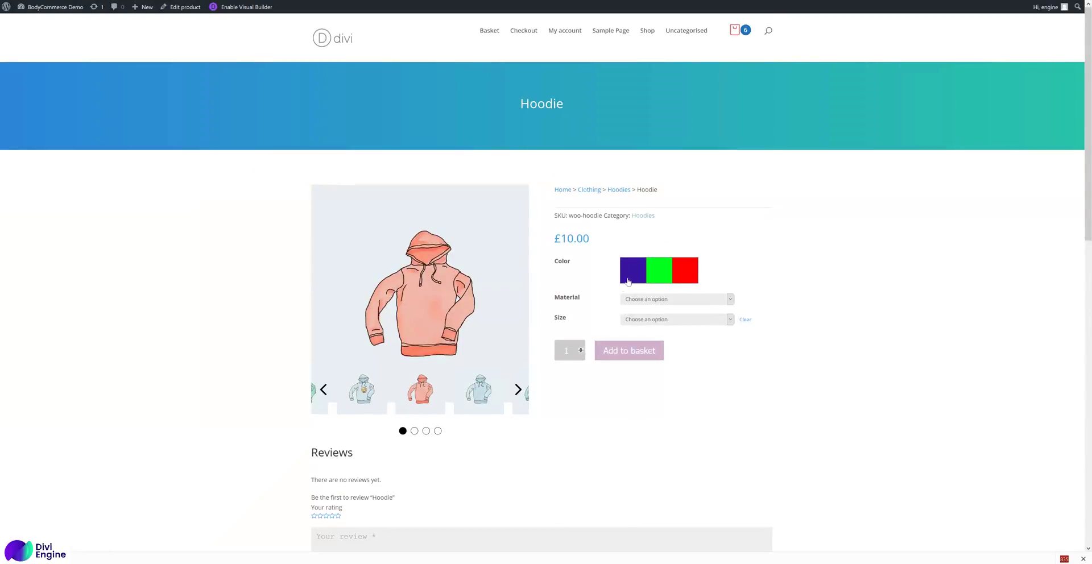
mouse_move(631, 279)
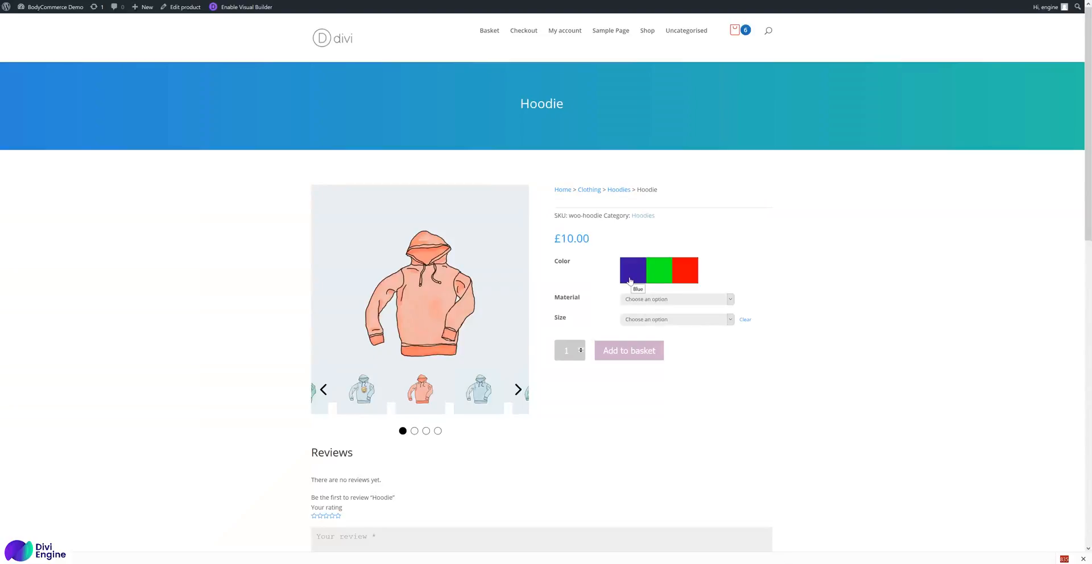
mouse_move(673, 277)
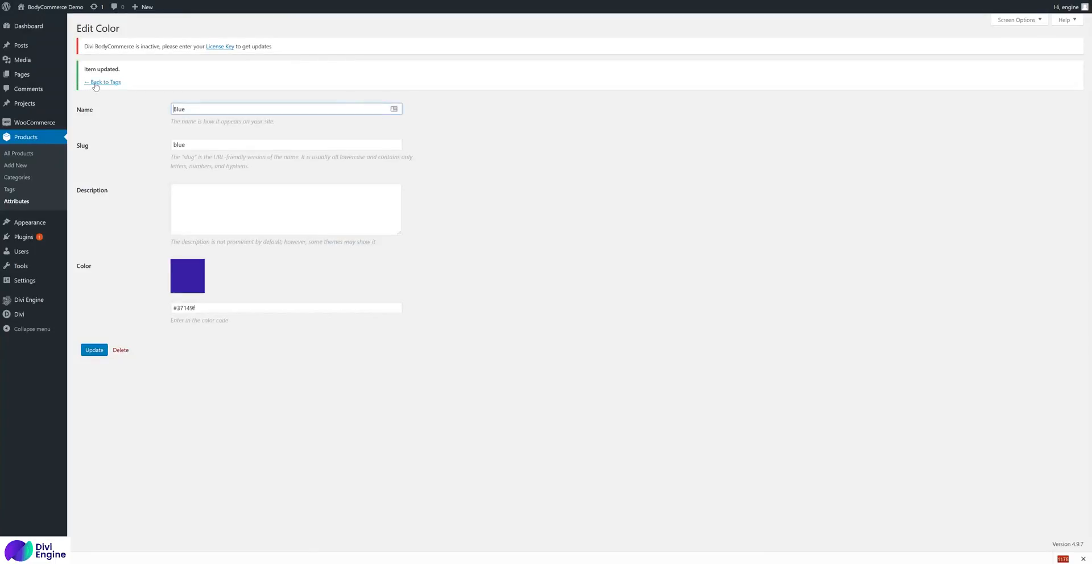
Step: Reopen the Blue term's edit page and pick a brighter blue, 0516f8, in Photoshop
left_click(104, 81)
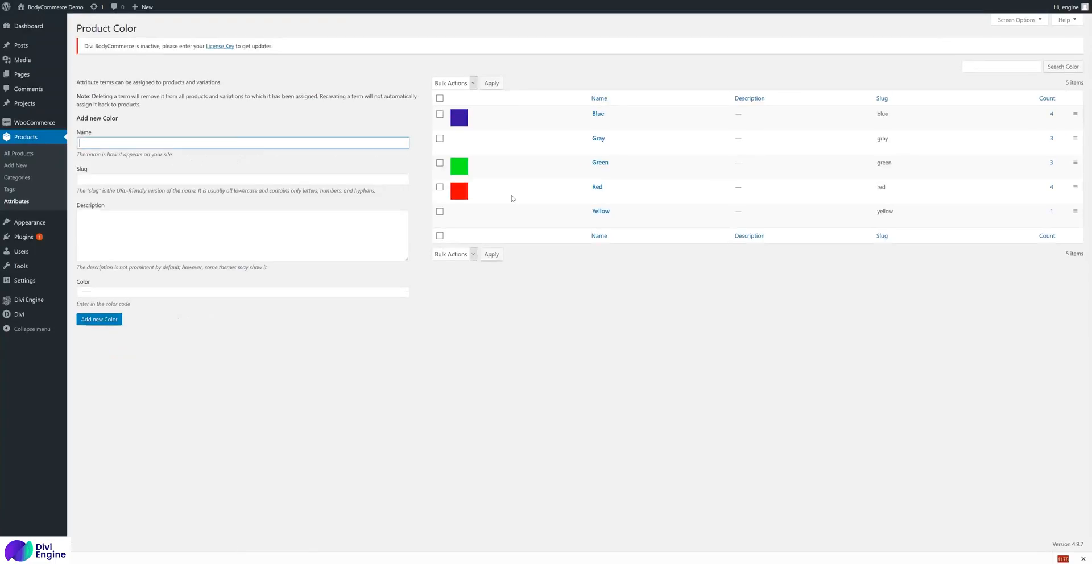
mouse_move(614, 211)
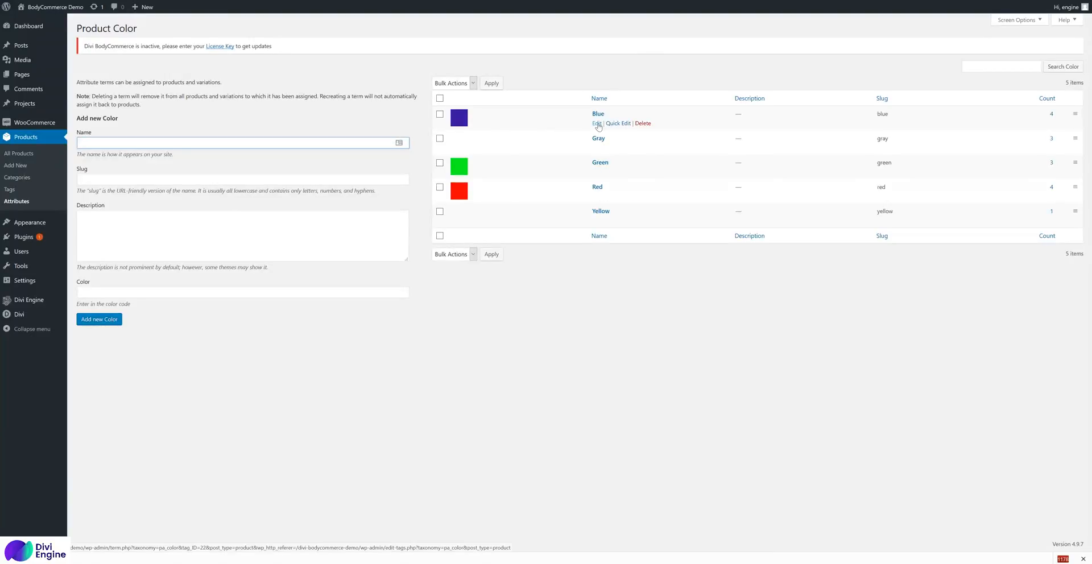
mouse_move(594, 129)
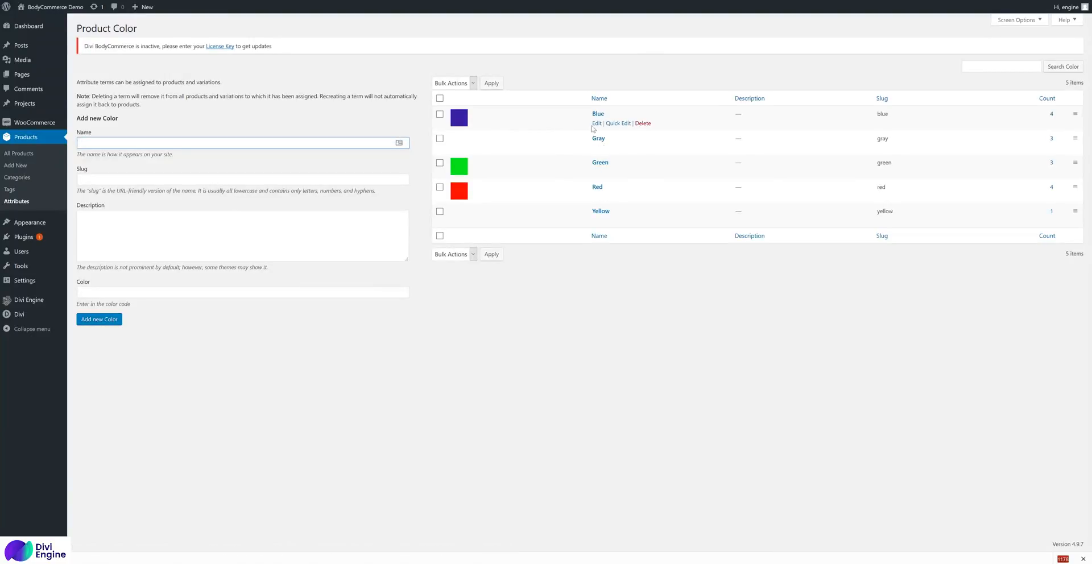
left_click(596, 124)
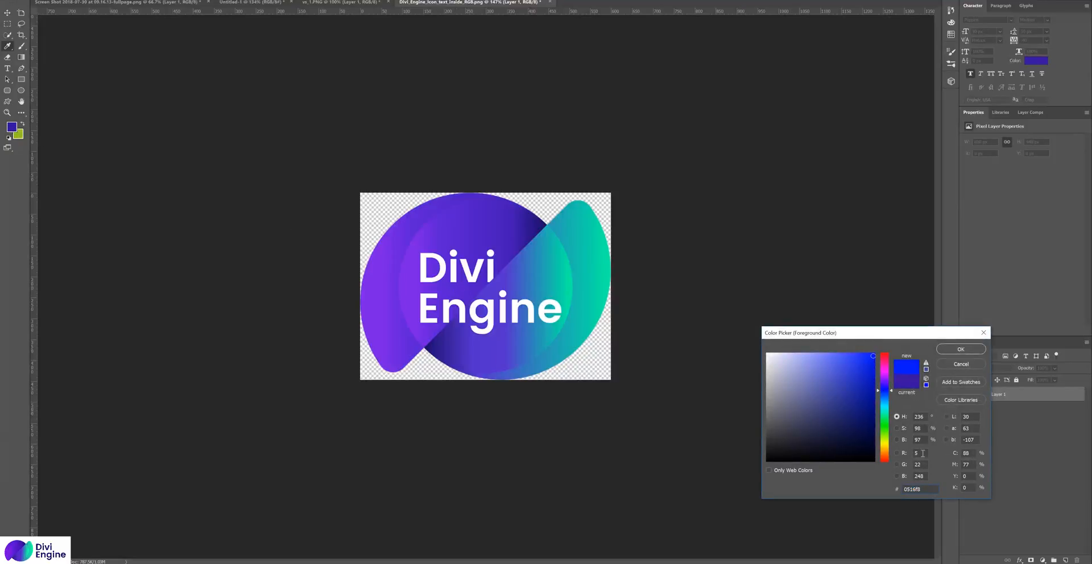
left_click(961, 350)
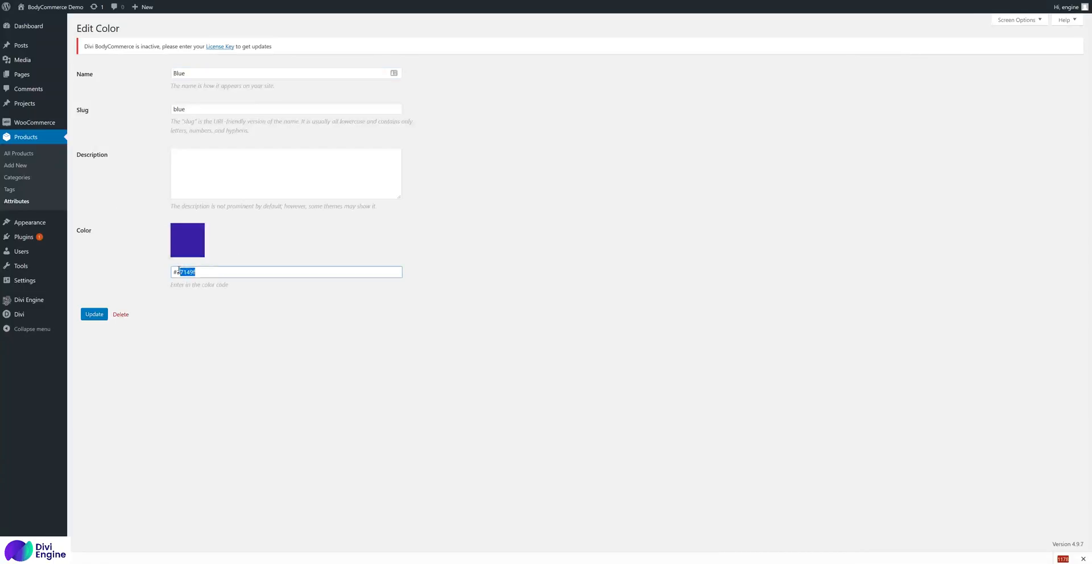
Step: Save #0516f8 as the Blue term's colour, then return to the product Attributes list
type("#0516f8")
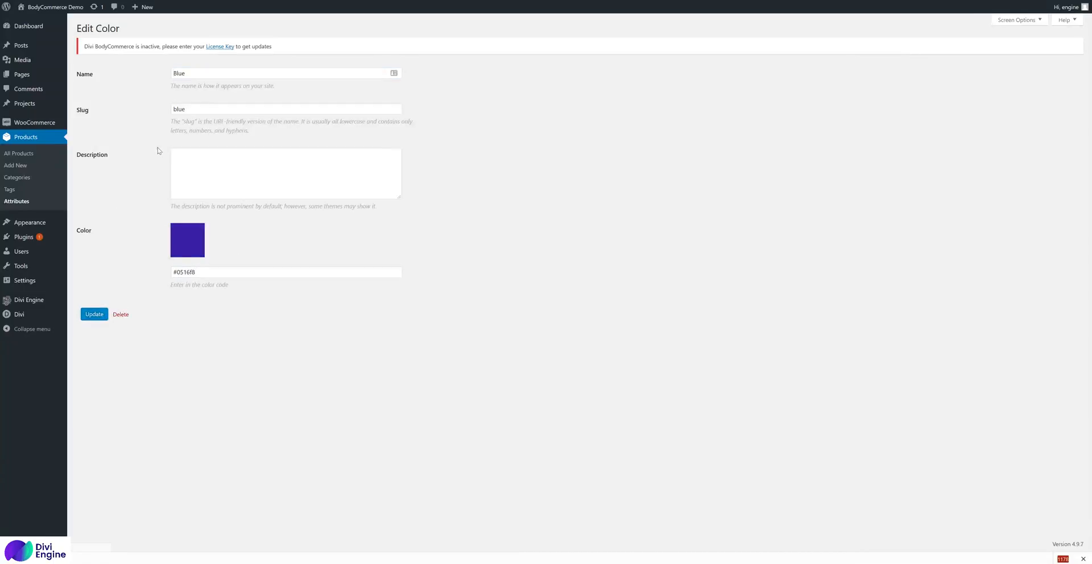
left_click(94, 314)
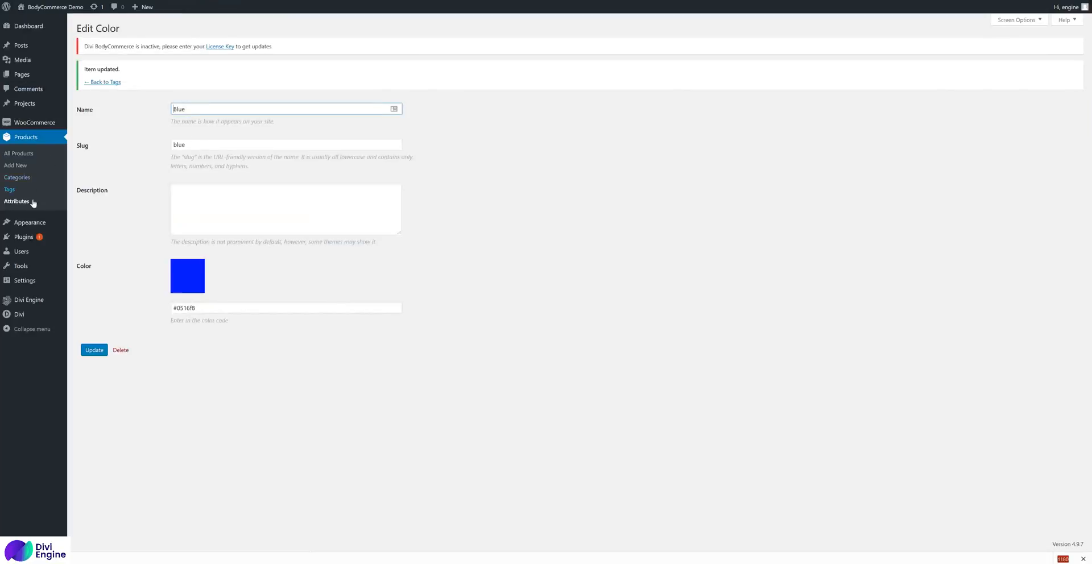
left_click(17, 201)
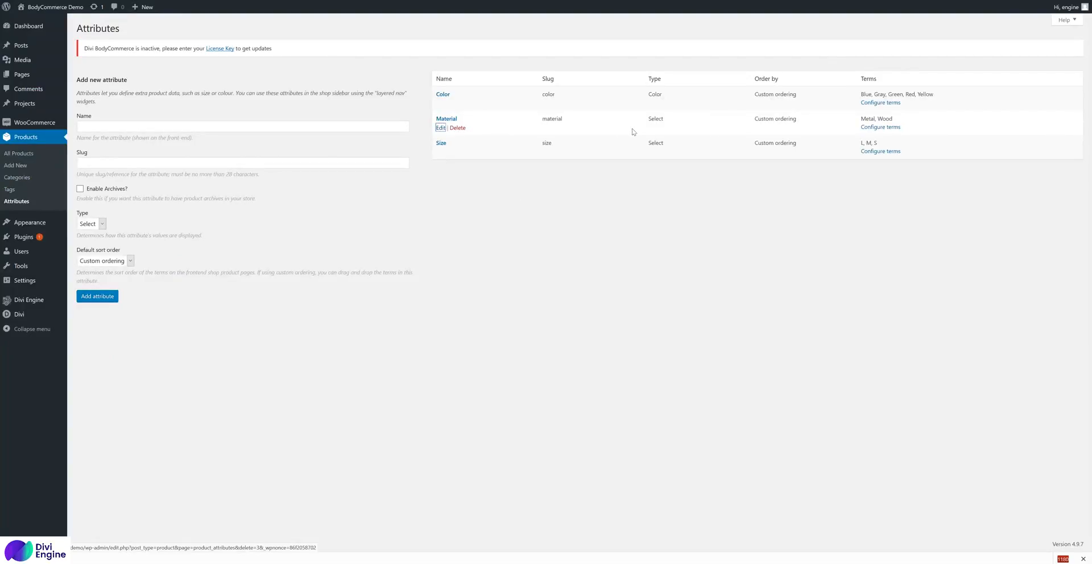
Step: Change the Material attribute's Type to Image, save it, and return to the list
left_click(440, 127)
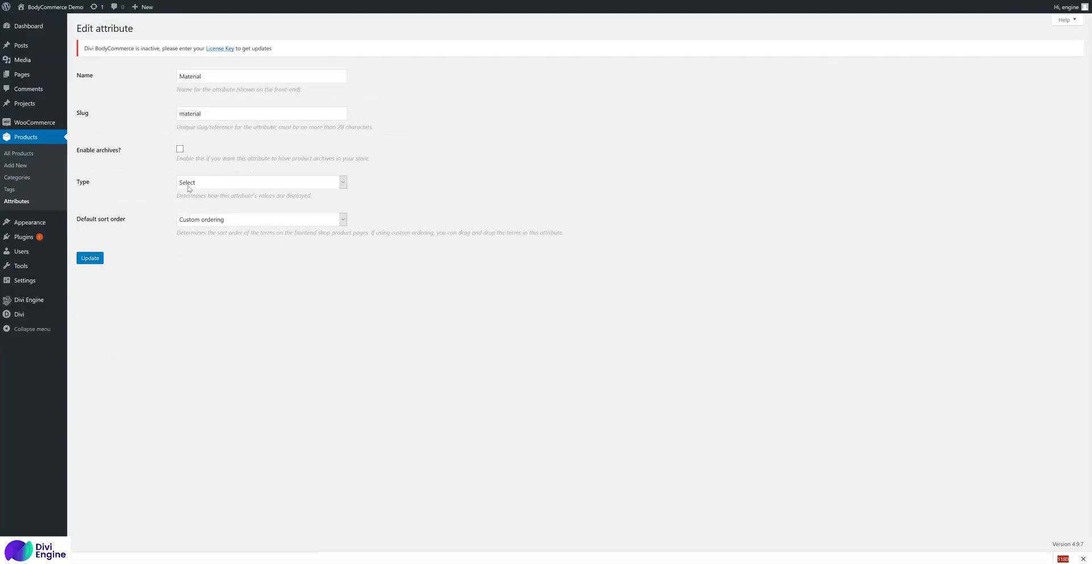
left_click(260, 183)
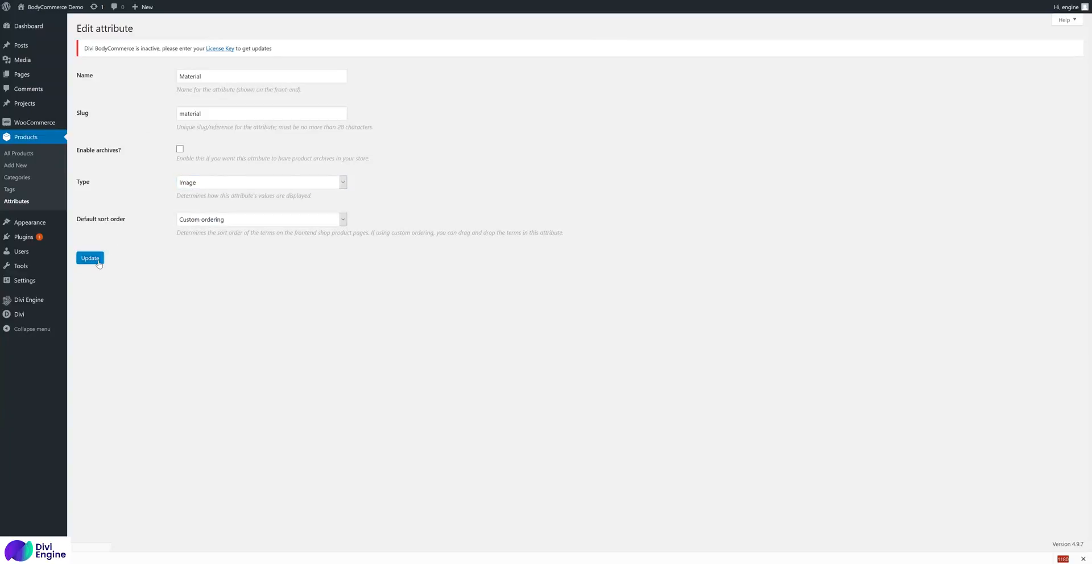
left_click(89, 258)
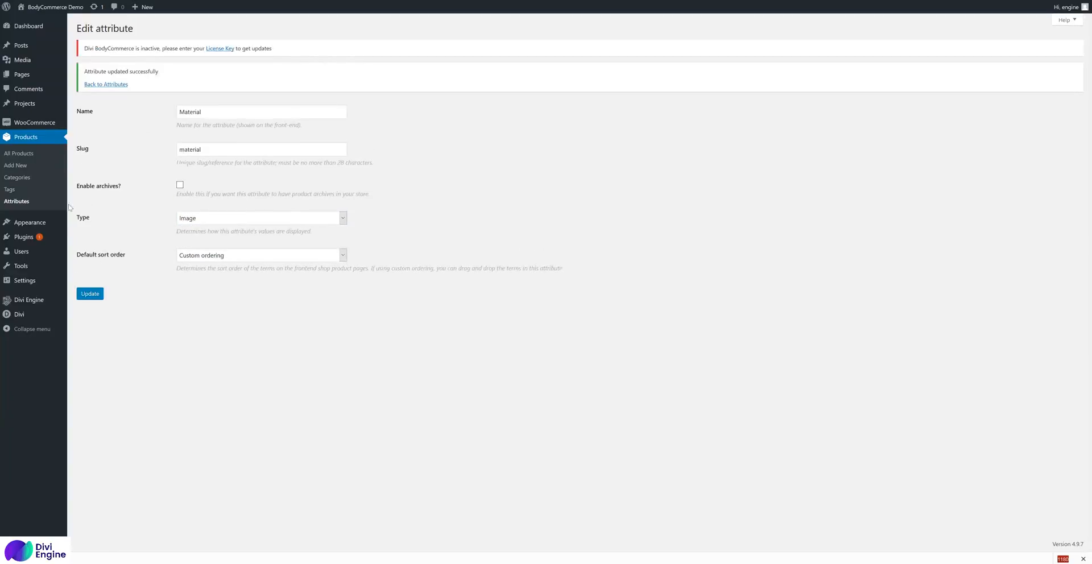
mouse_move(372, 279)
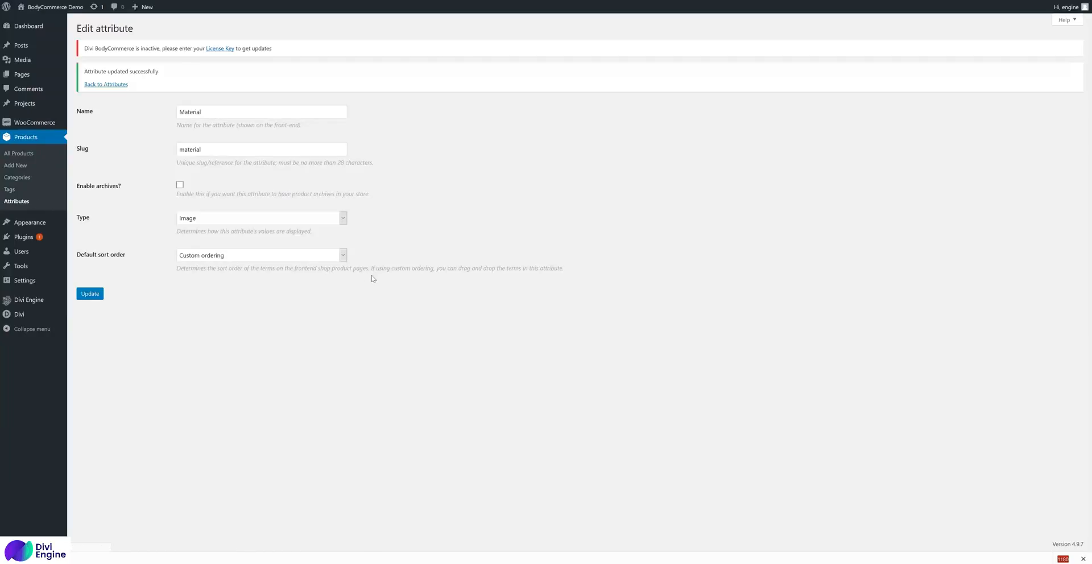
left_click(106, 85)
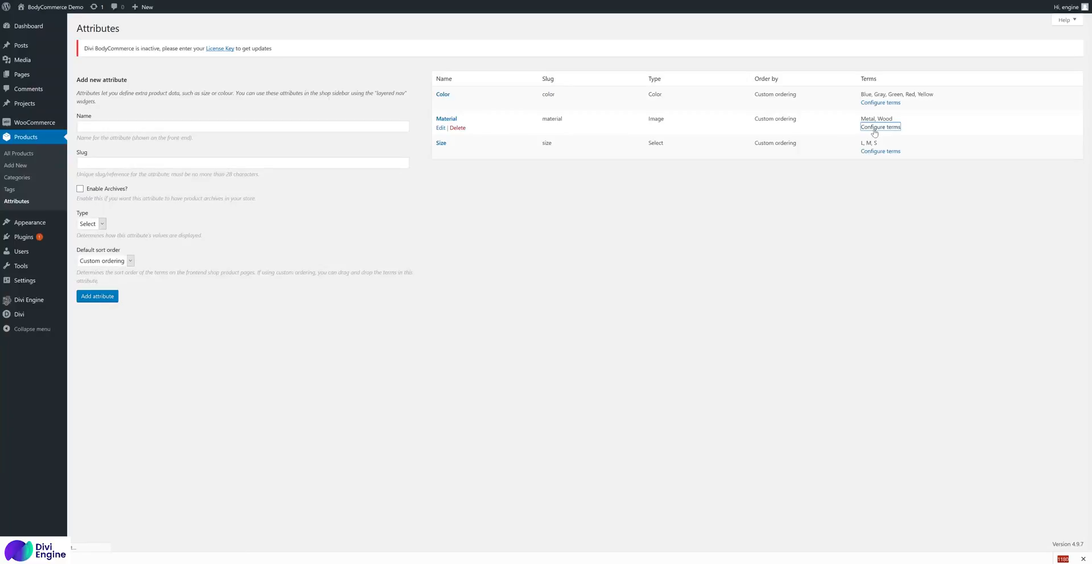
Step: Copy metal-skin.jpg's URL from the Media Library and save it as the Metal term's image
left_click(880, 126)
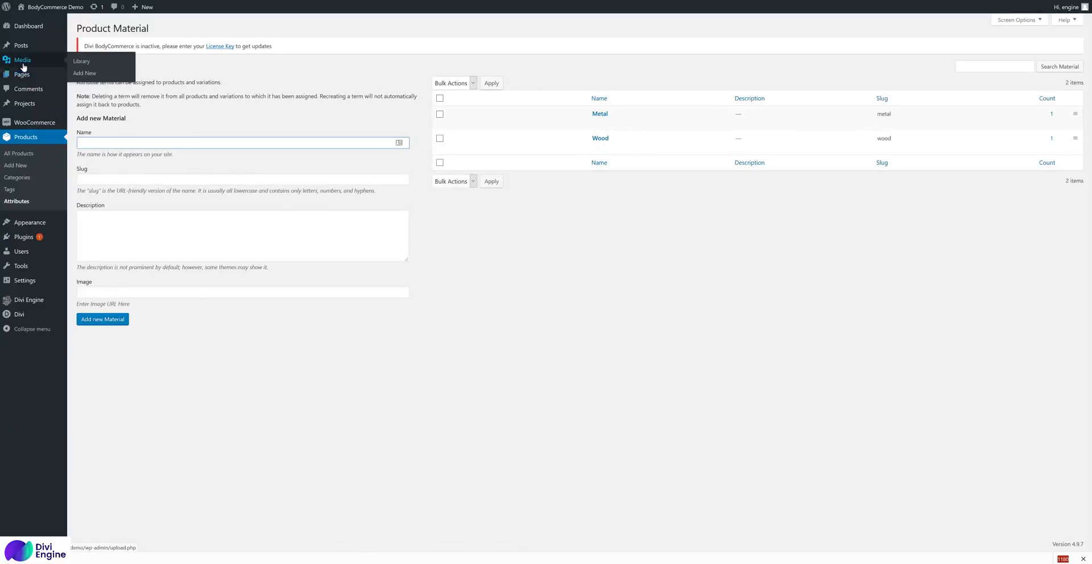
left_click(82, 62)
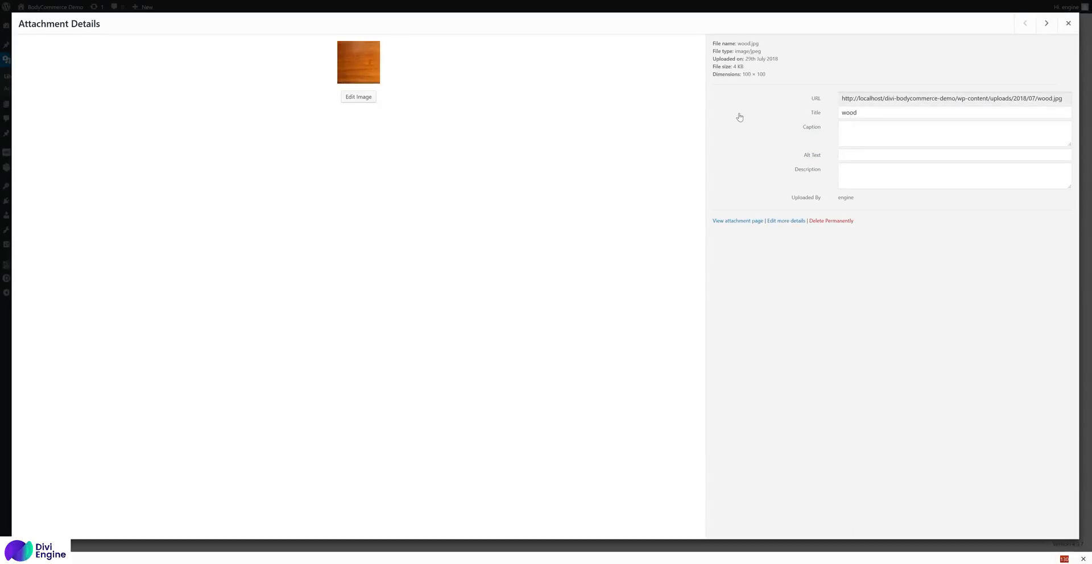
left_click(1046, 23)
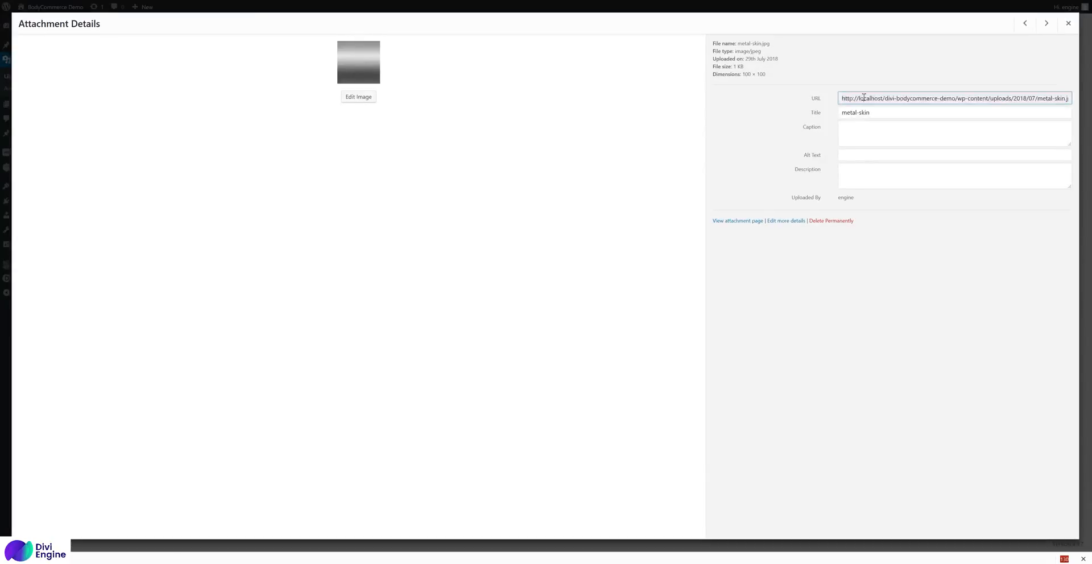
left_click(1068, 23)
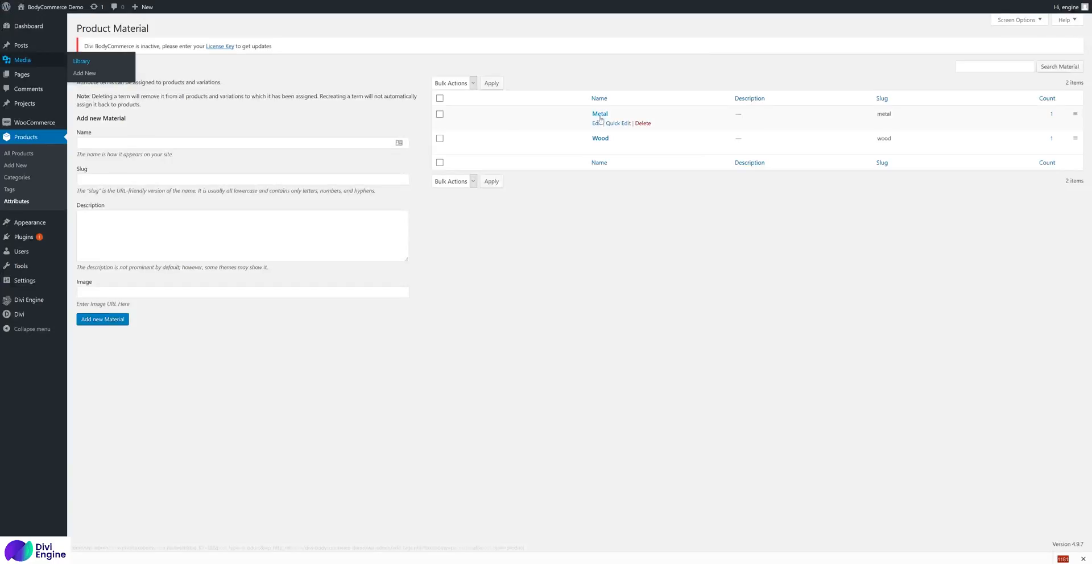
left_click(596, 124)
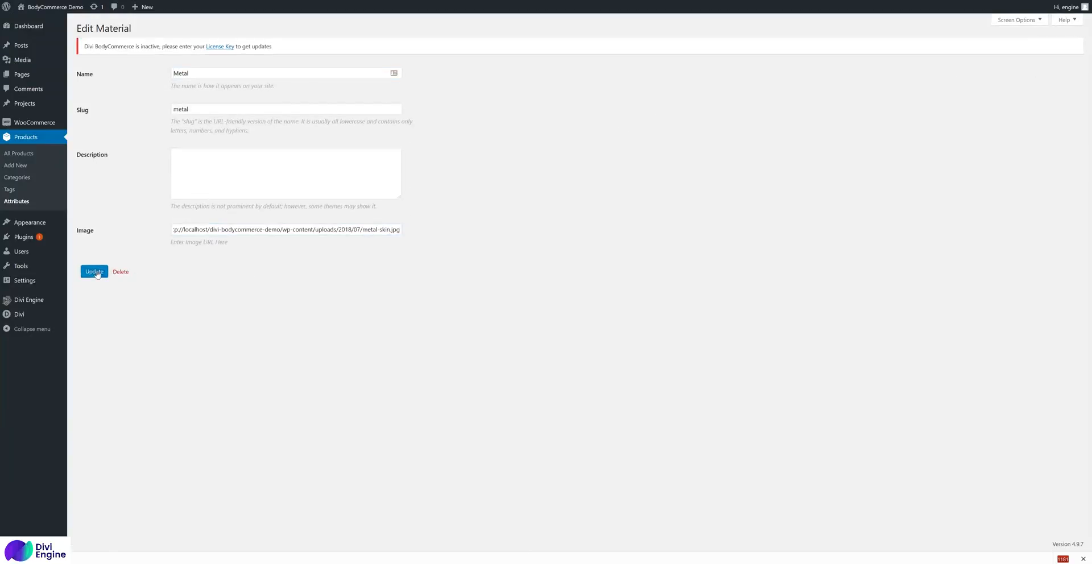
left_click(94, 272)
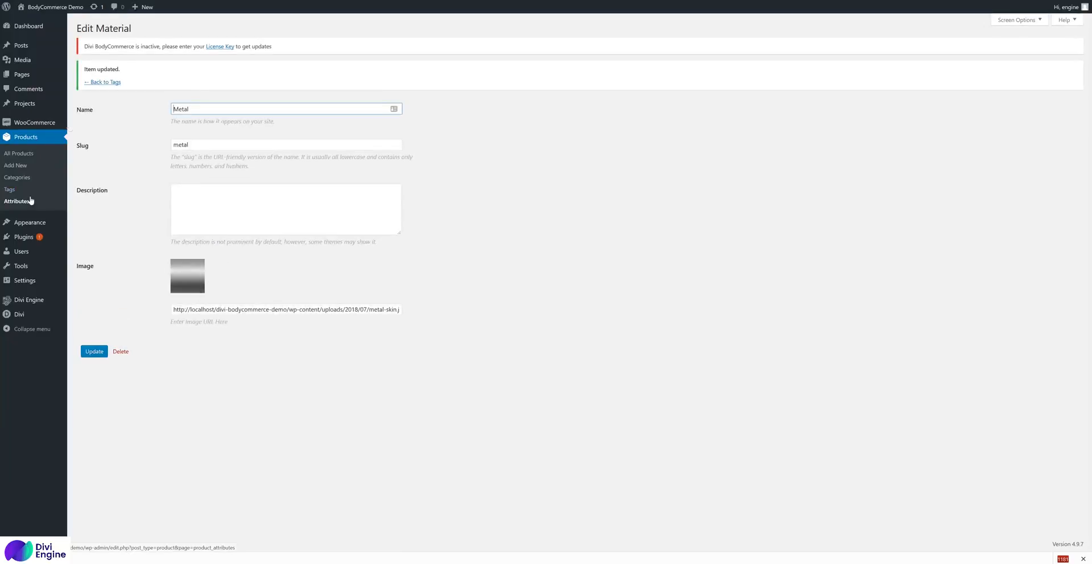
left_click(187, 276)
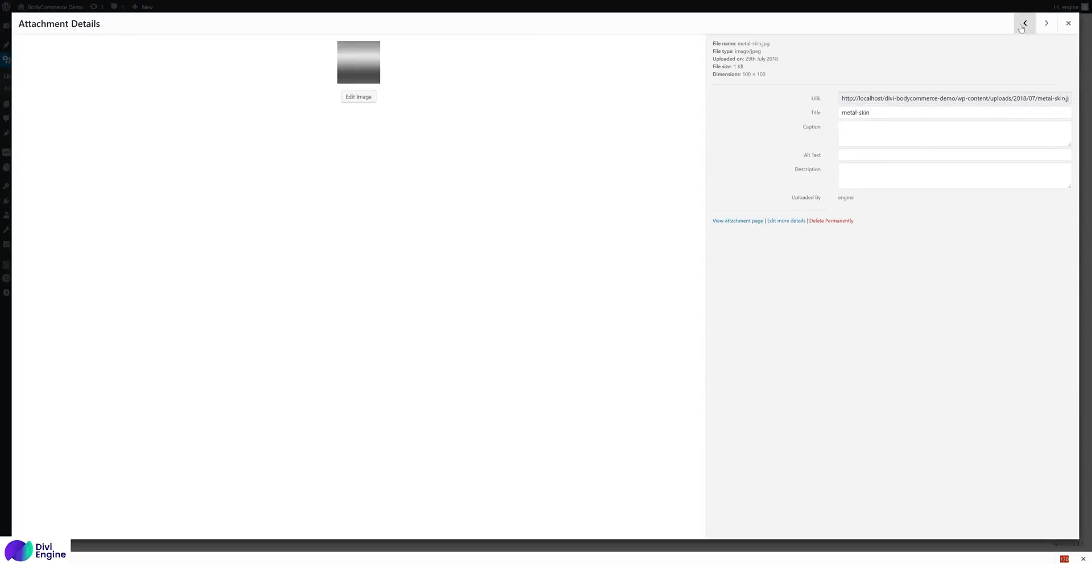
Step: Copy wood.jpg's URL and save it as the Wood term's image
left_click(1025, 22)
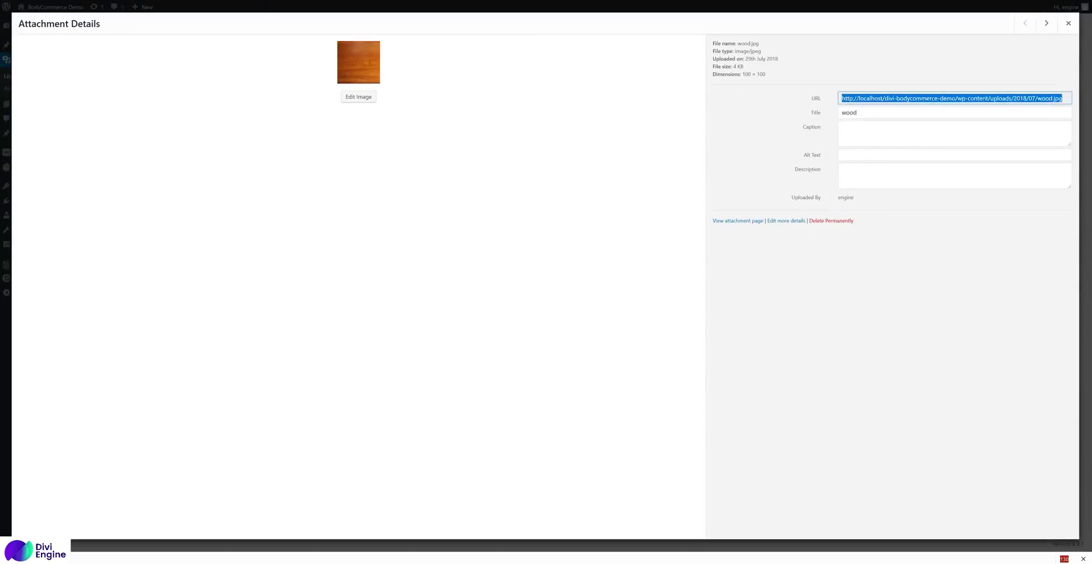
left_click(1068, 23)
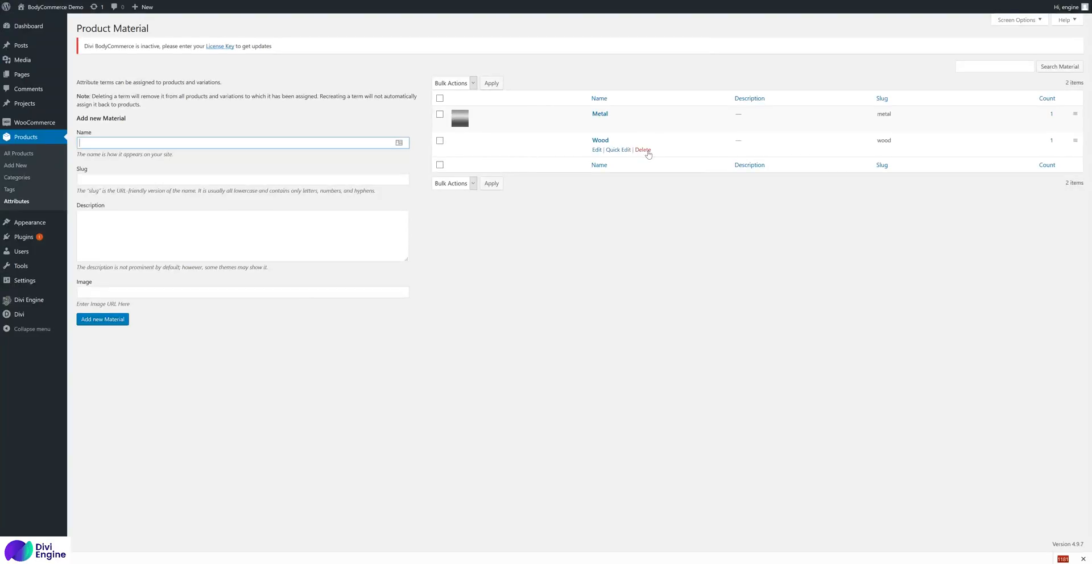
mouse_move(597, 149)
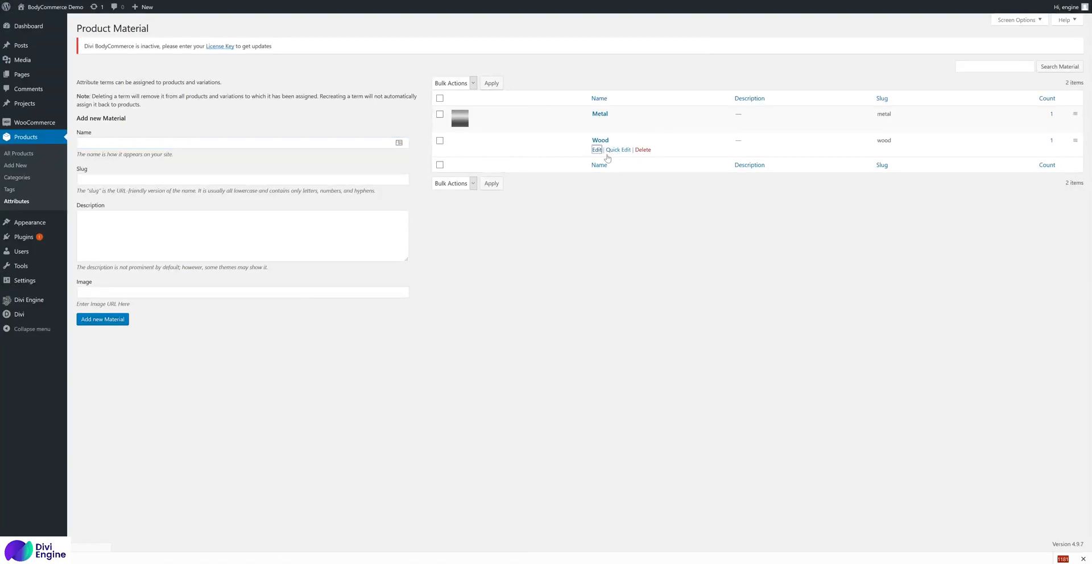
left_click(597, 149)
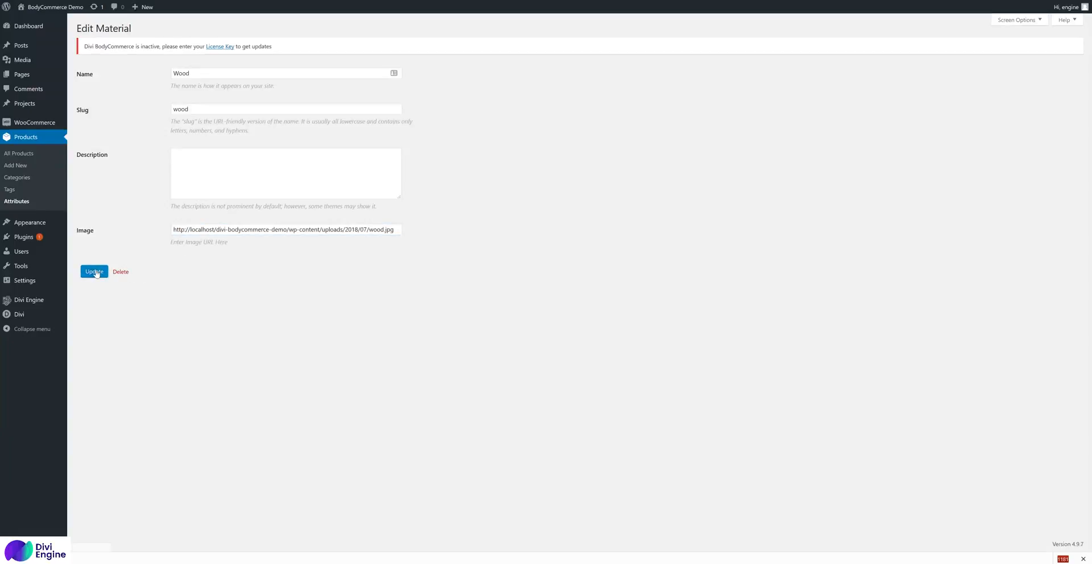
left_click(94, 272)
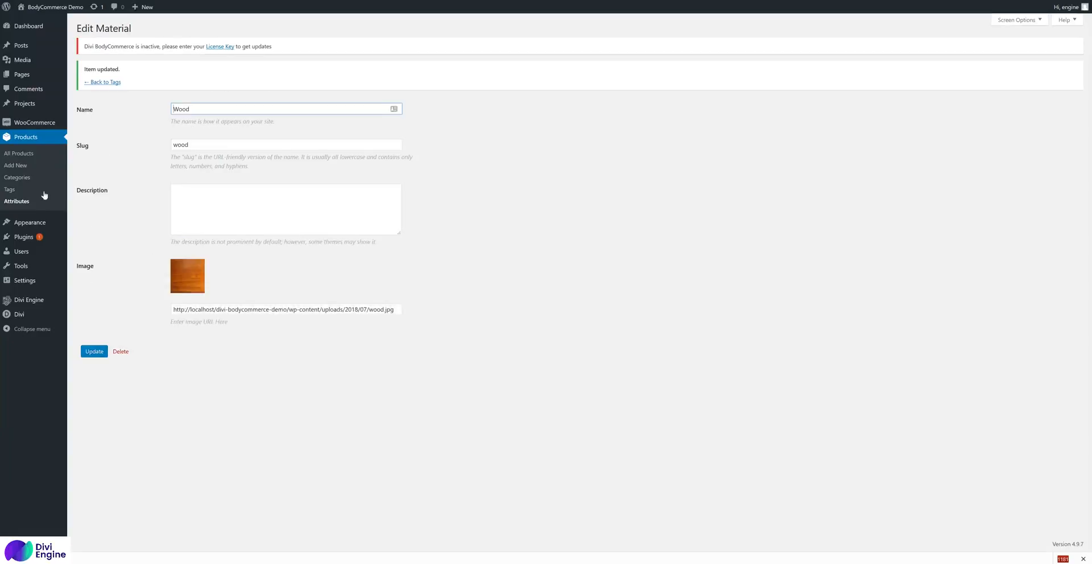
mouse_move(18, 202)
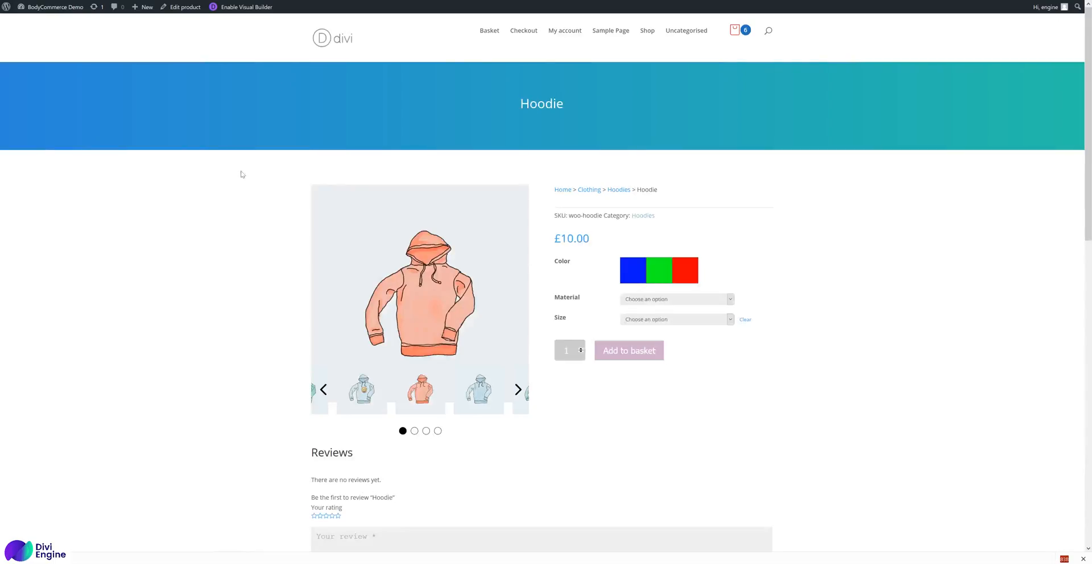
mouse_move(310, 199)
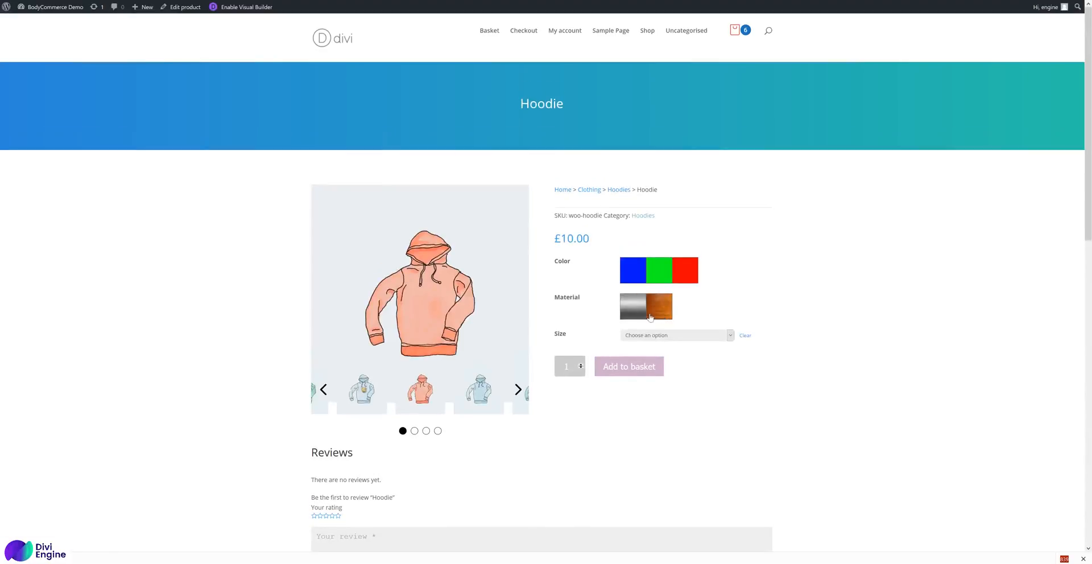
mouse_move(650, 318)
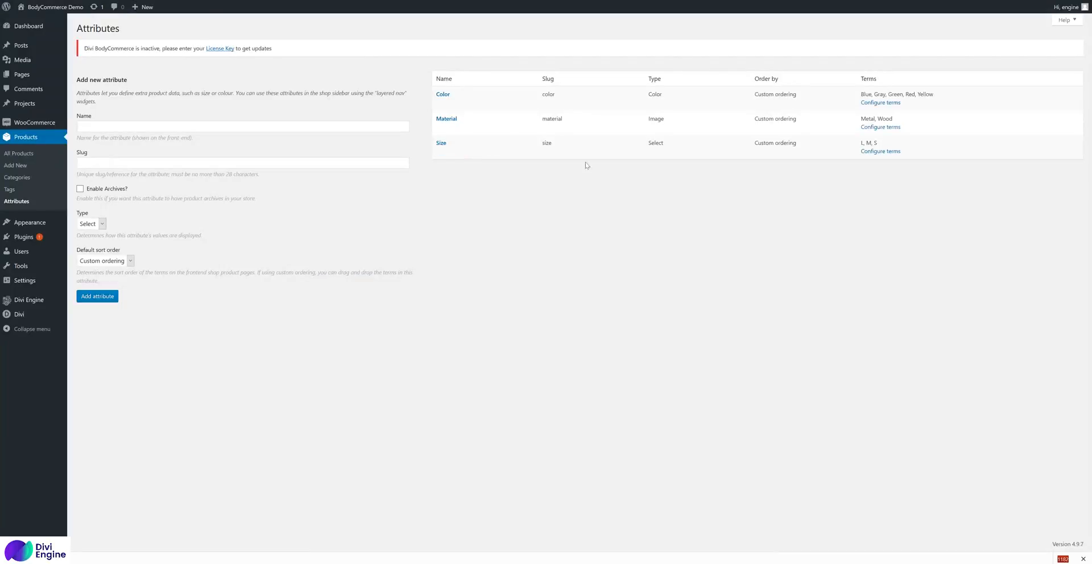
mouse_move(441, 143)
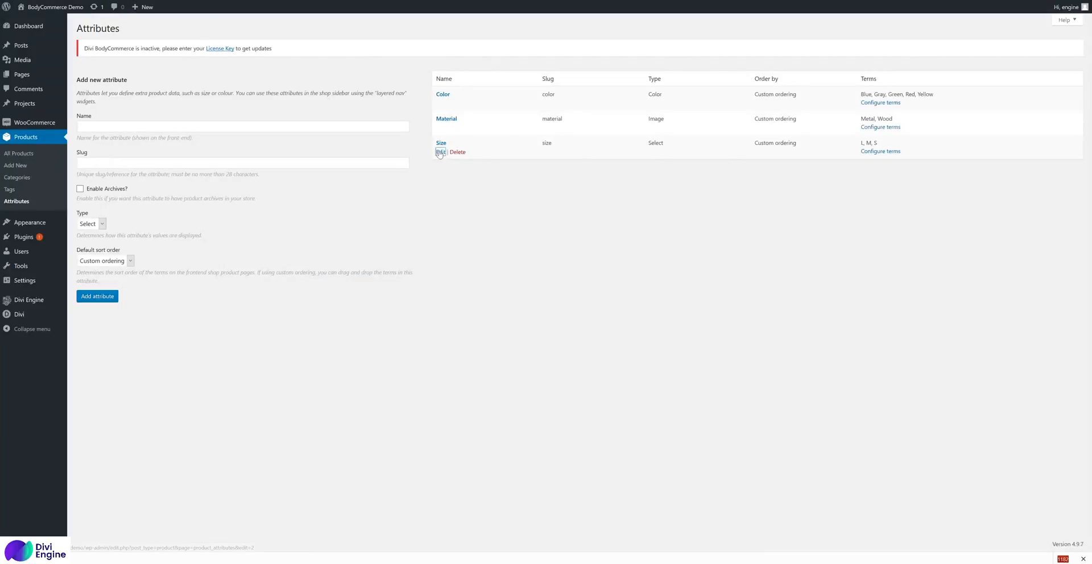
Step: Set the Size attribute's Type to Label, save it, and open its L, M, S terms
left_click(440, 152)
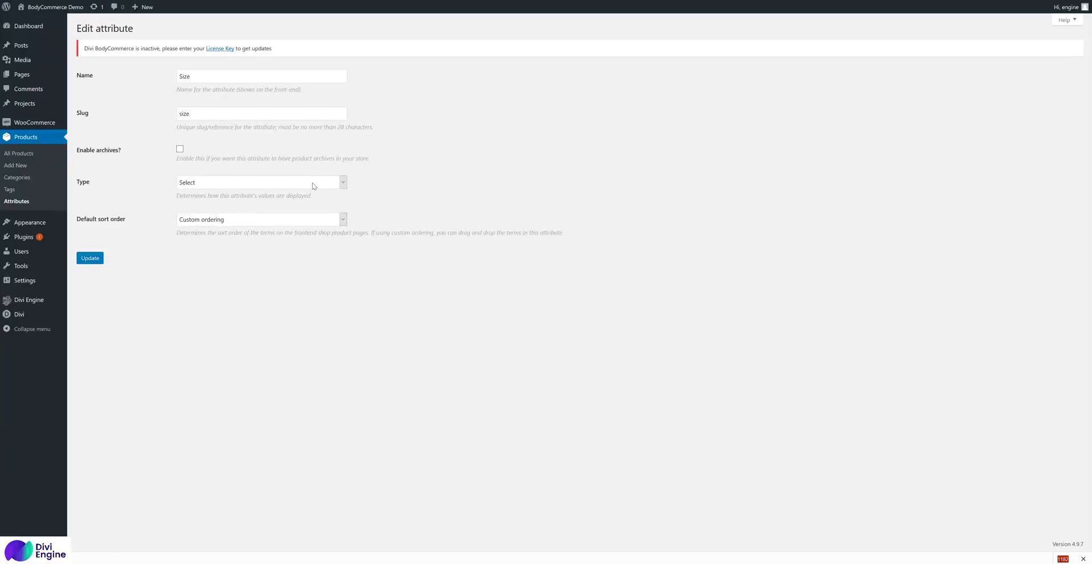
left_click(261, 182)
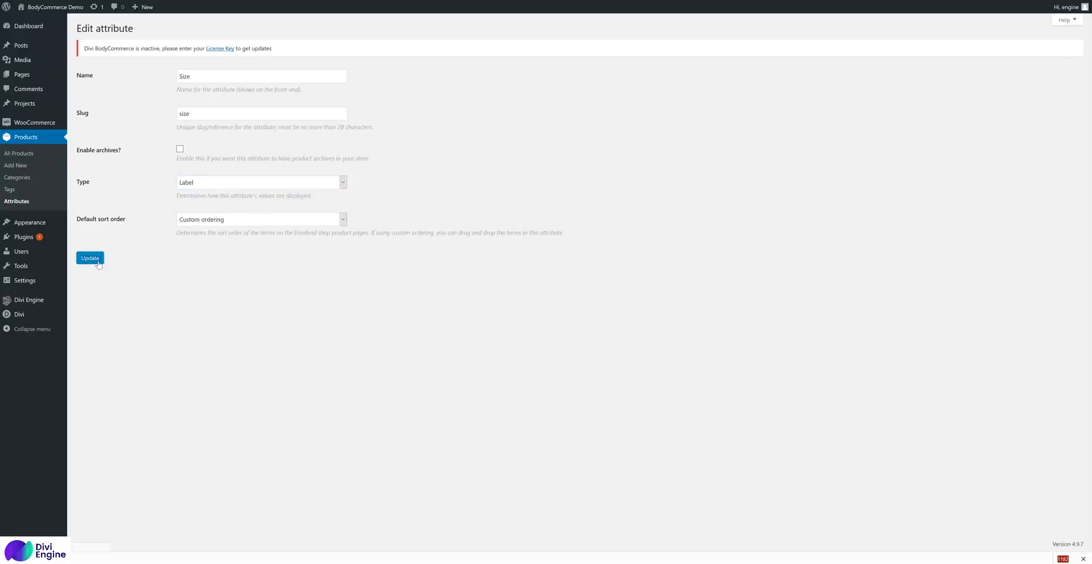
left_click(89, 259)
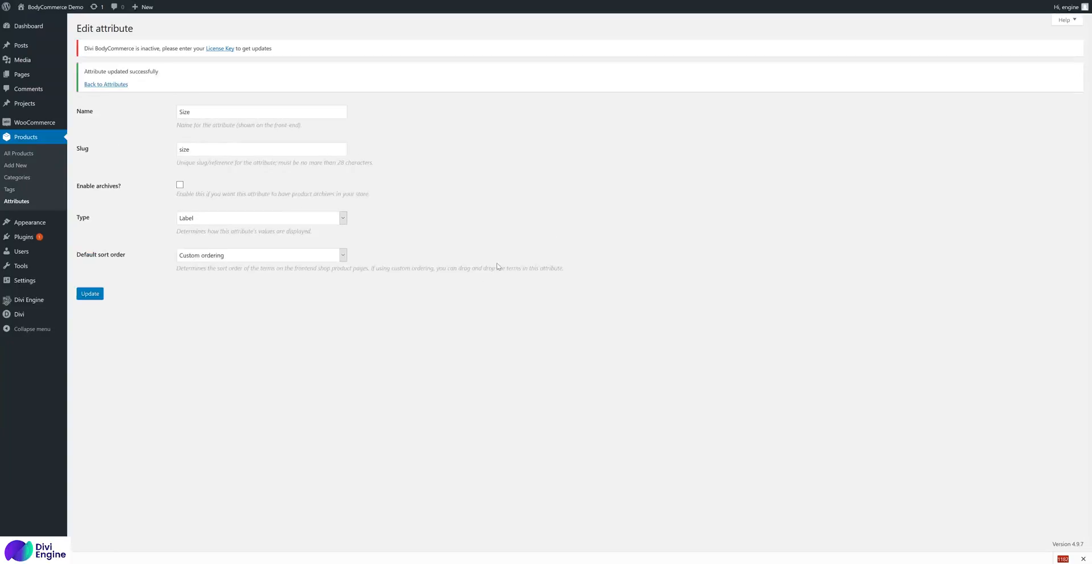
mouse_move(17, 201)
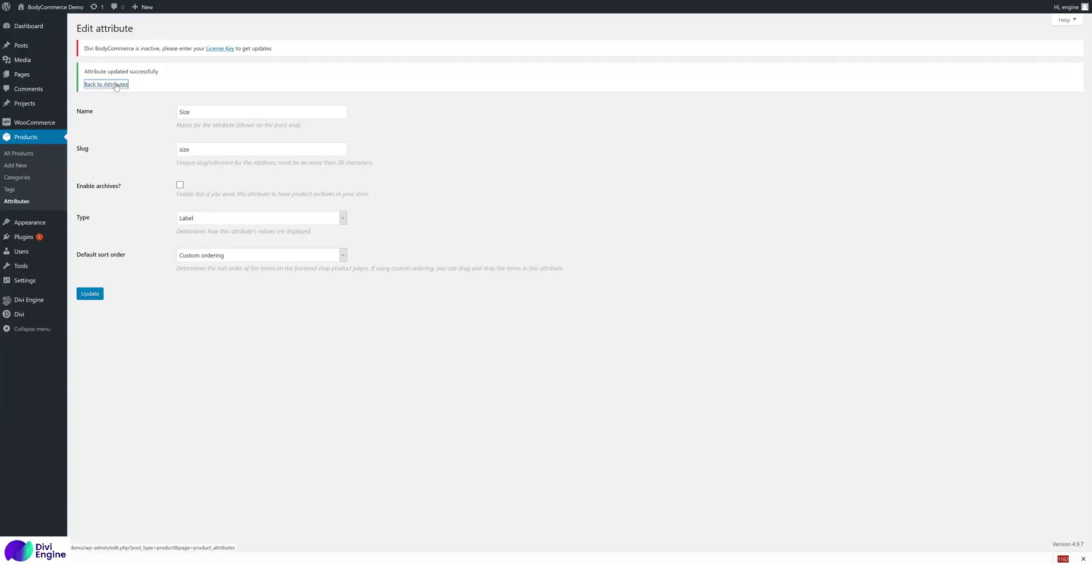
left_click(105, 84)
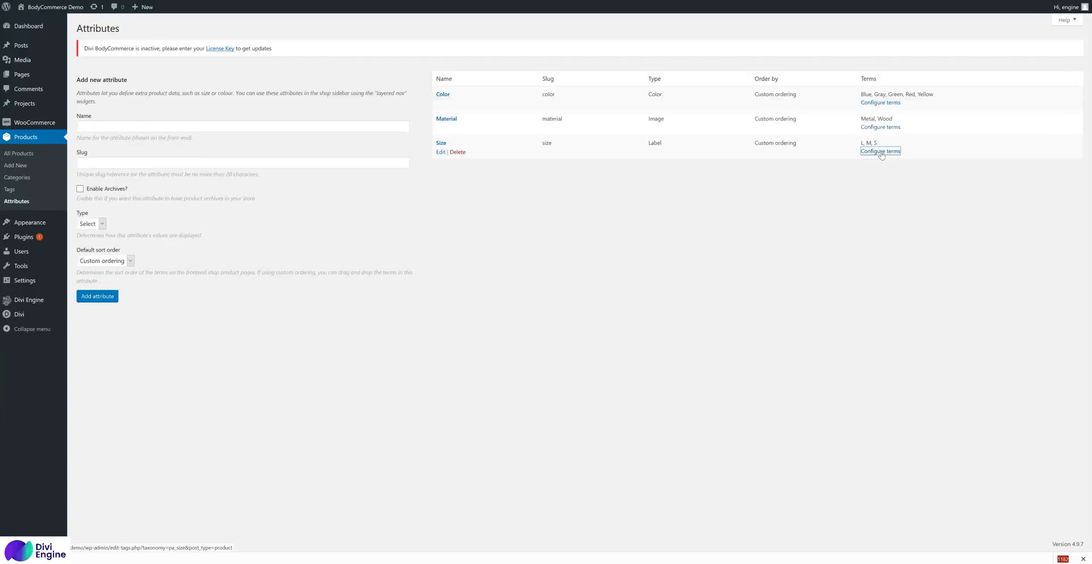
left_click(880, 151)
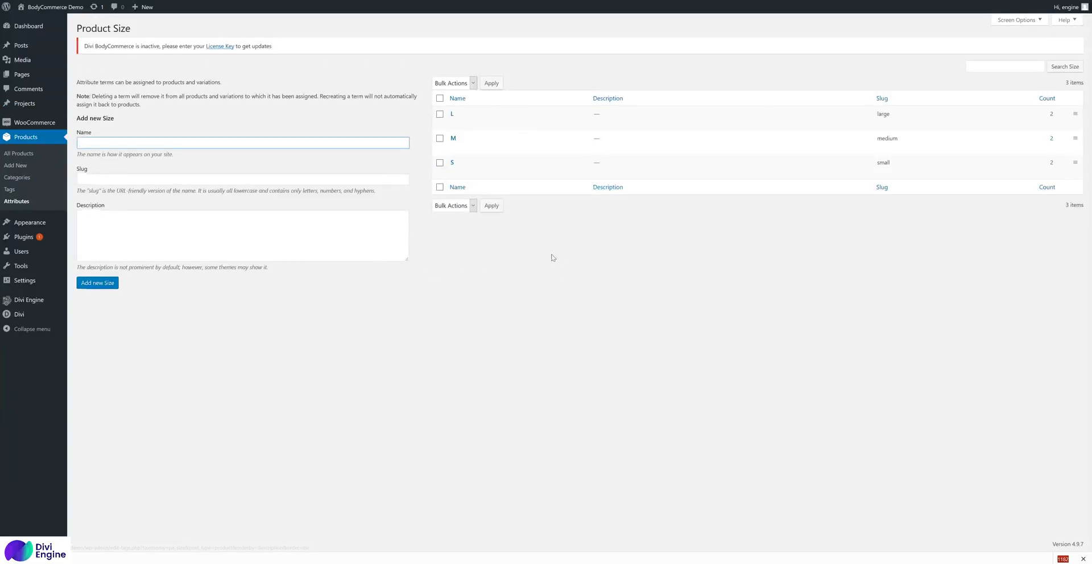
mouse_move(453, 163)
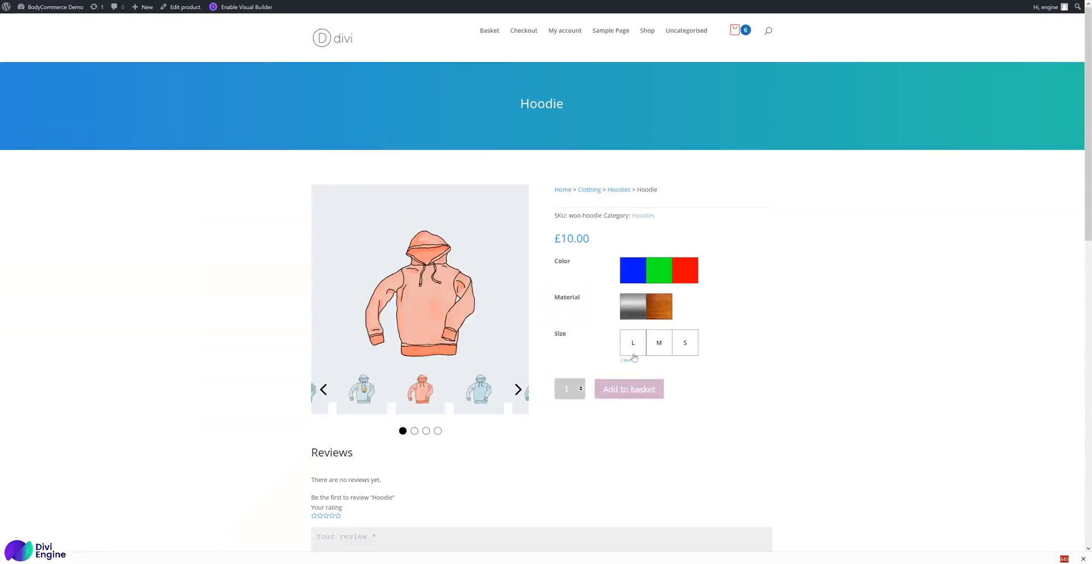
mouse_move(681, 394)
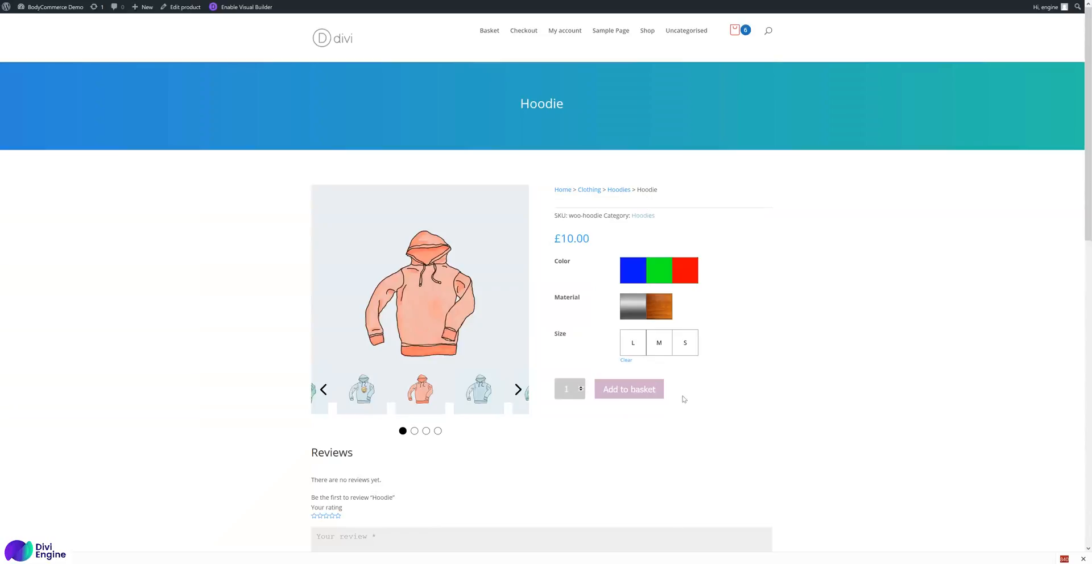
mouse_move(644, 275)
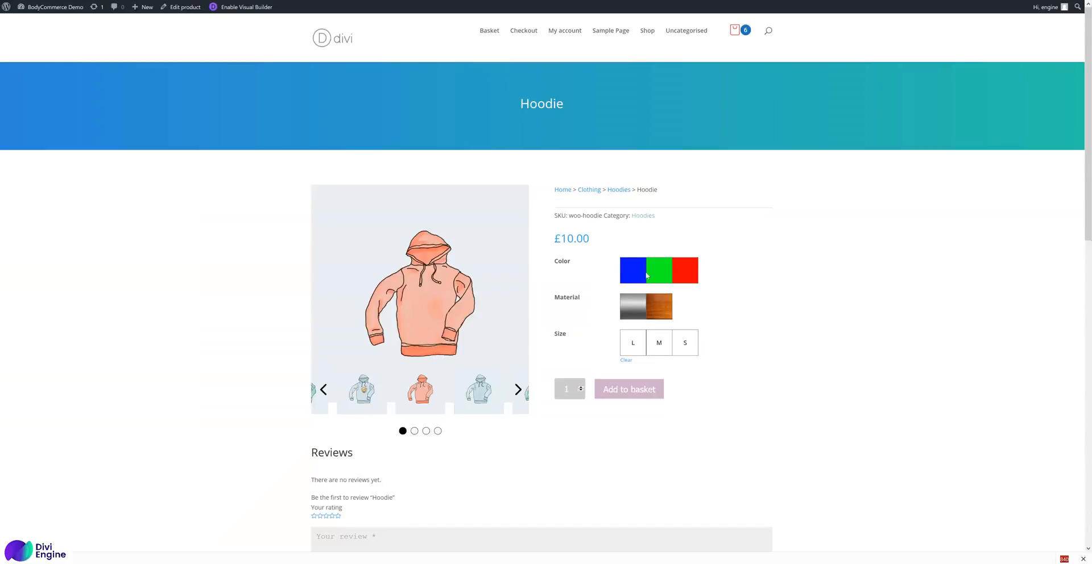
mouse_move(646, 300)
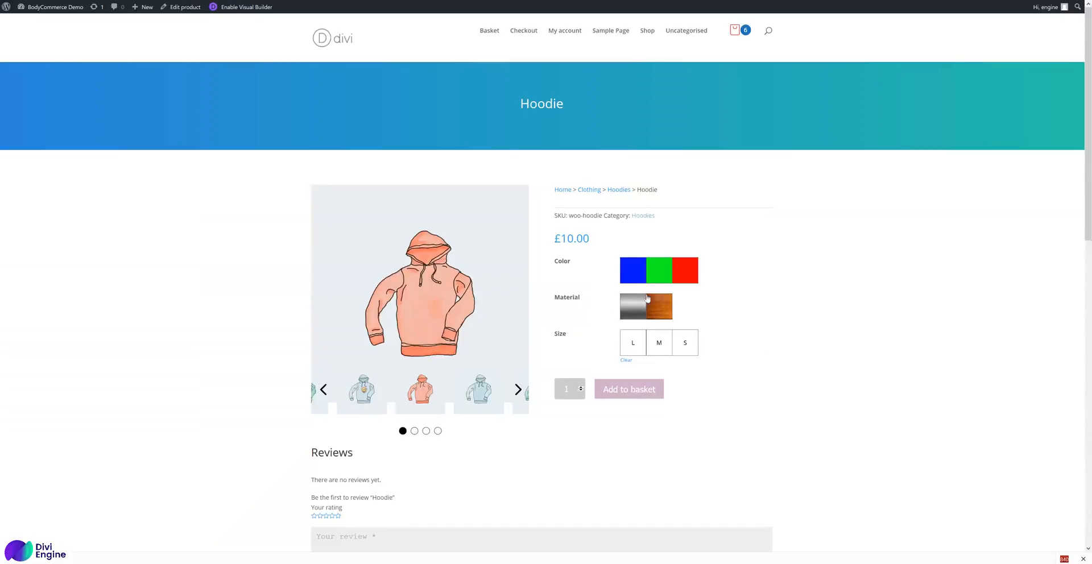
mouse_move(247, 21)
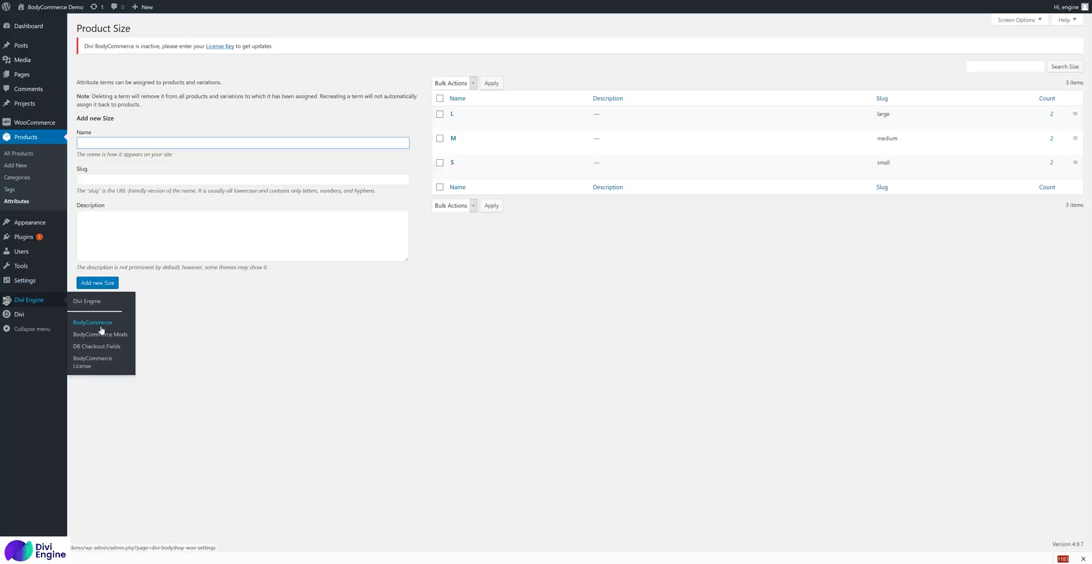
Step: Set the BodyCommerce Variation Style to Circle, then reload the Hoodie product page
left_click(92, 322)
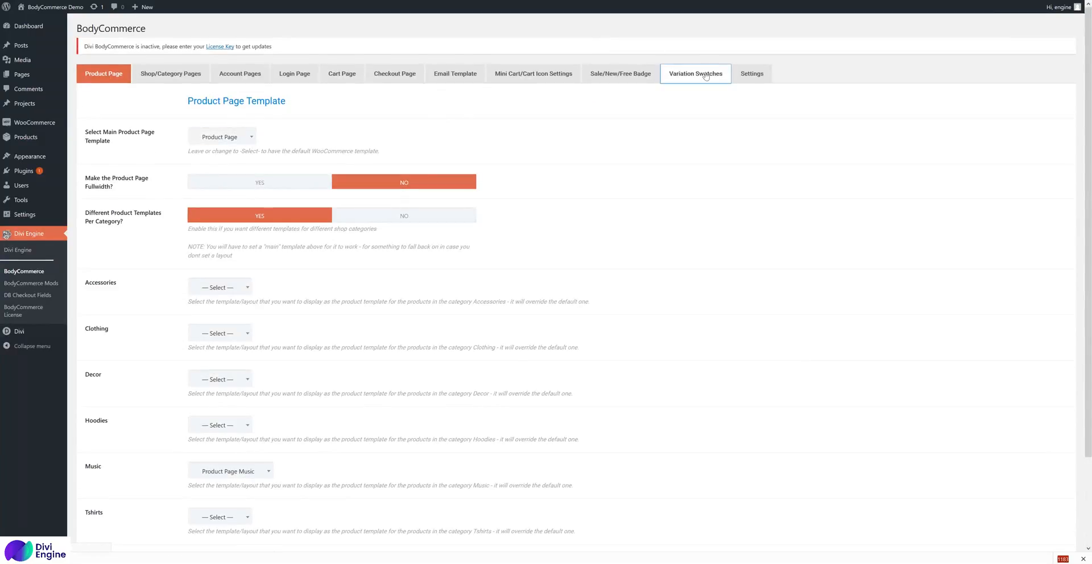
left_click(695, 73)
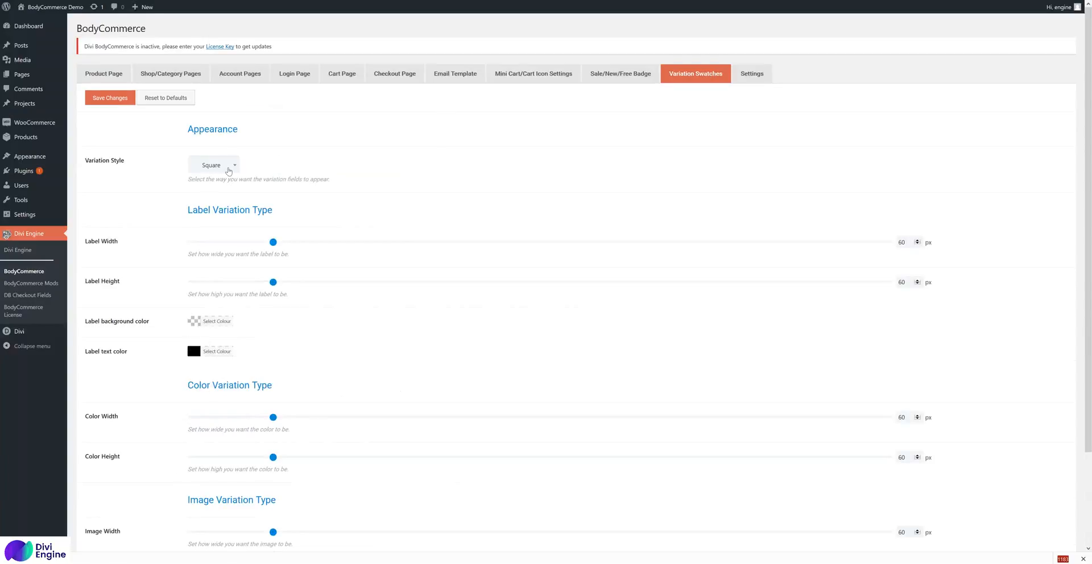
left_click(214, 165)
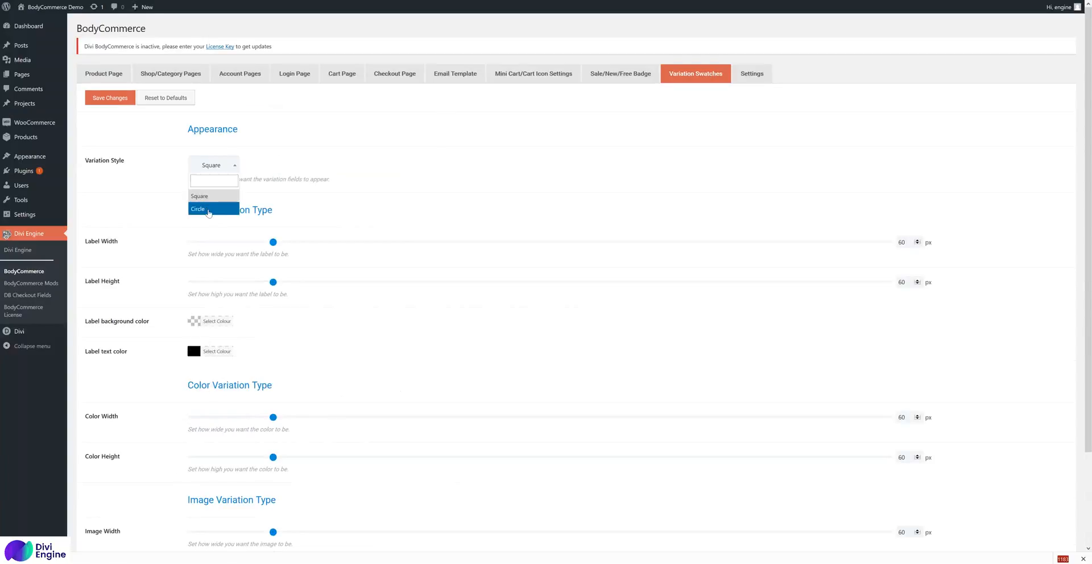
left_click(197, 210)
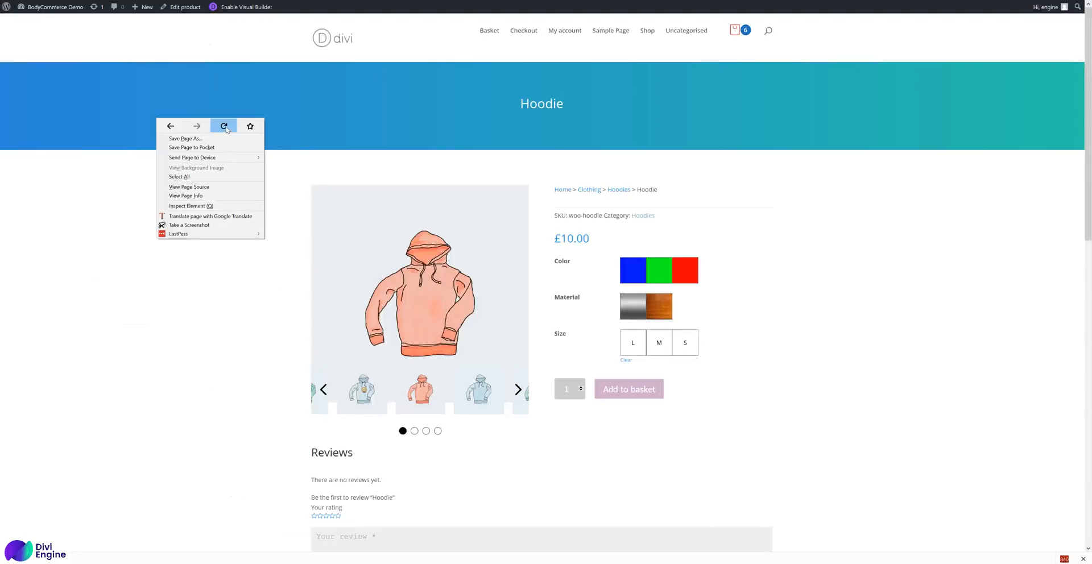
left_click(224, 126)
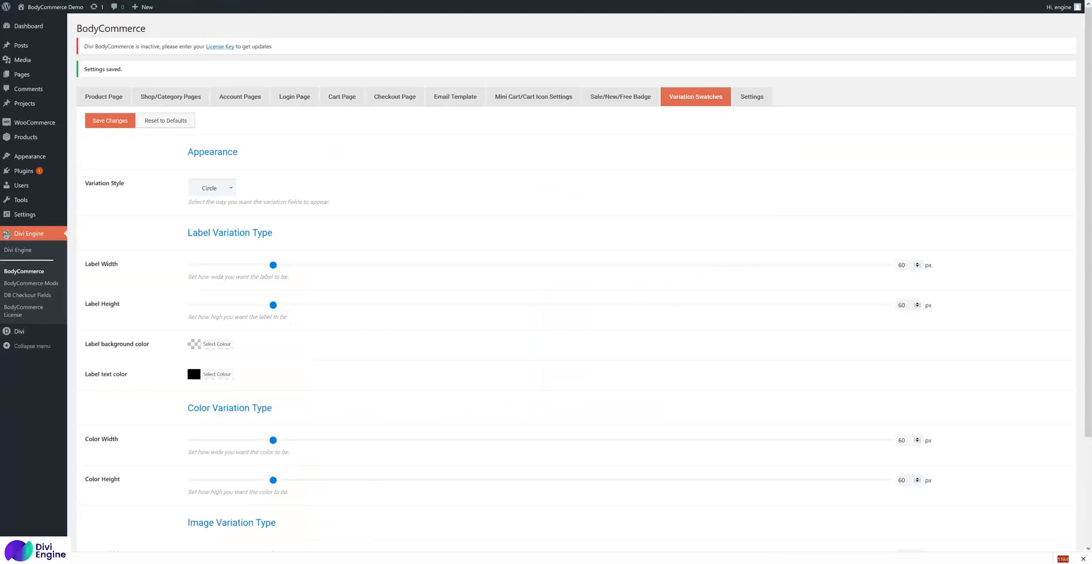
Step: Set the Label background colour to light grey and save the Variation Swatches settings
scroll("down", 3)
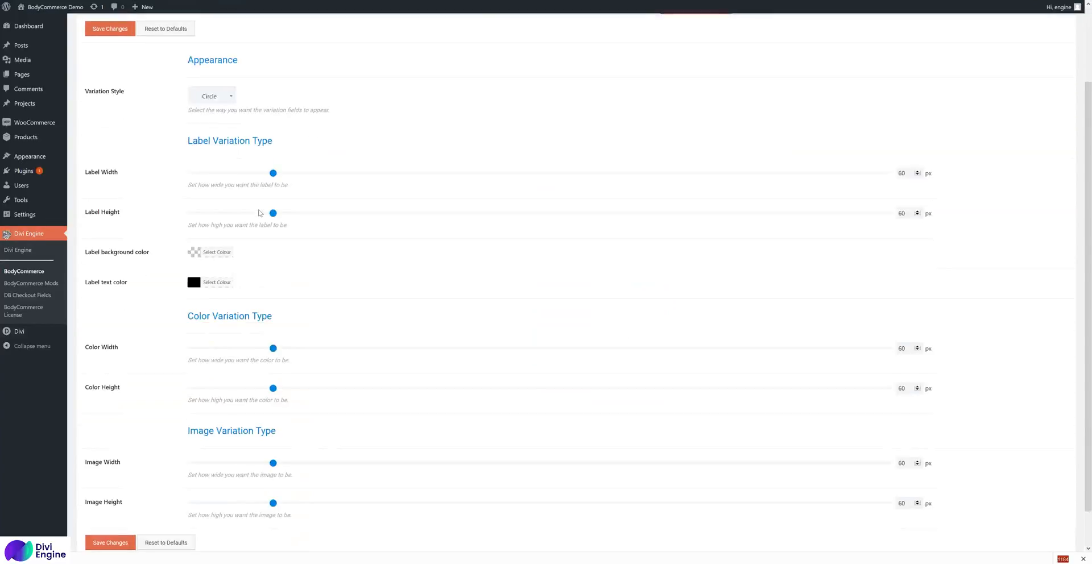
scroll("up", 3)
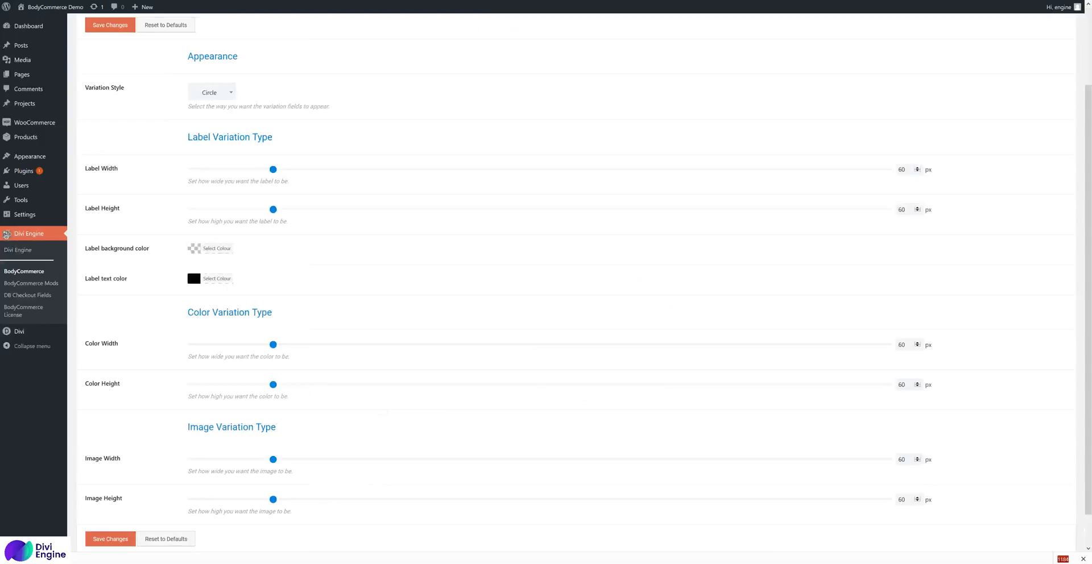
mouse_move(128, 259)
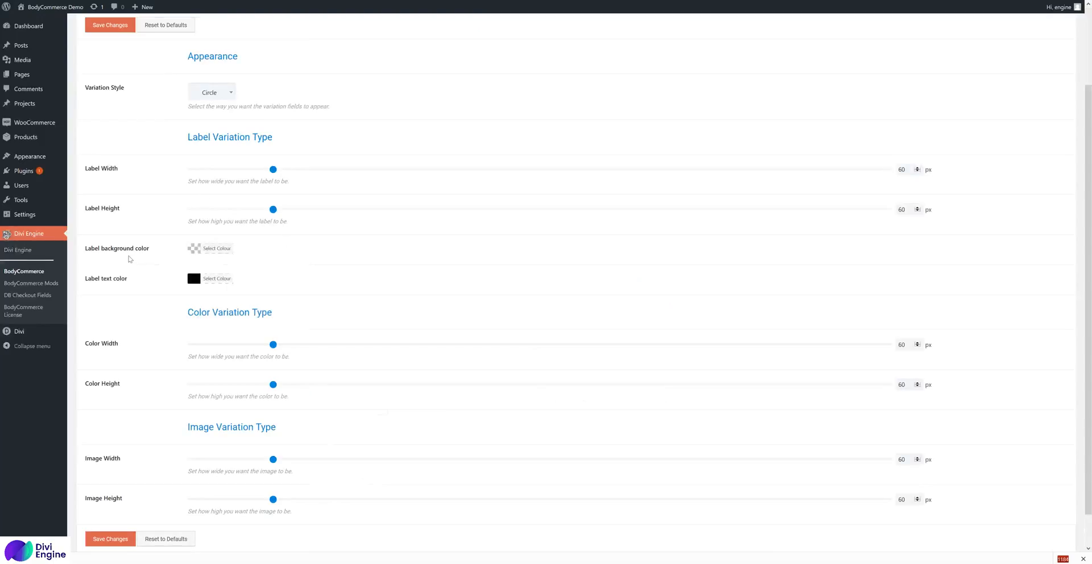
left_click(217, 248)
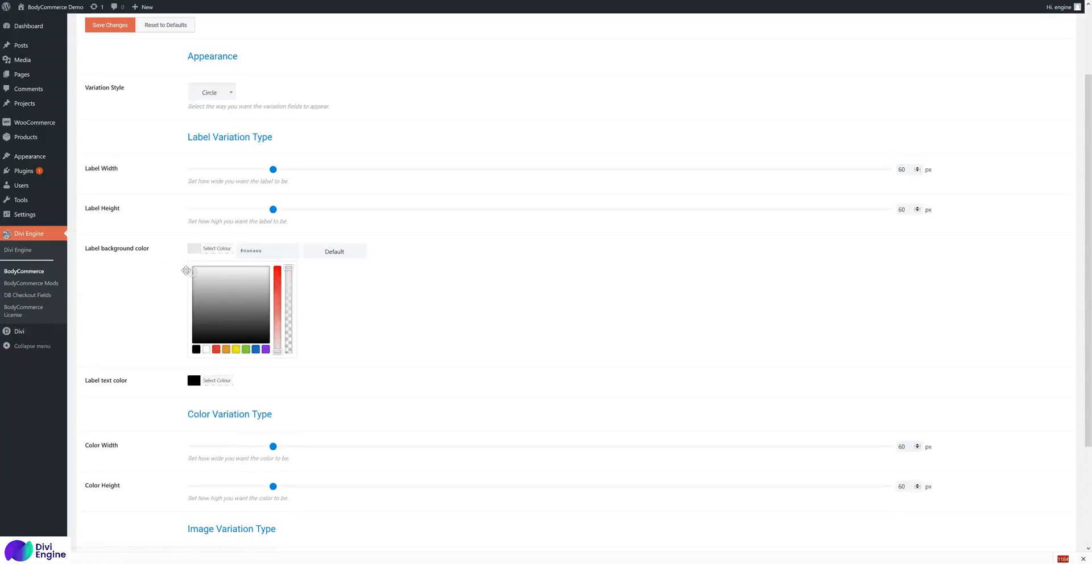
scroll("down", 3)
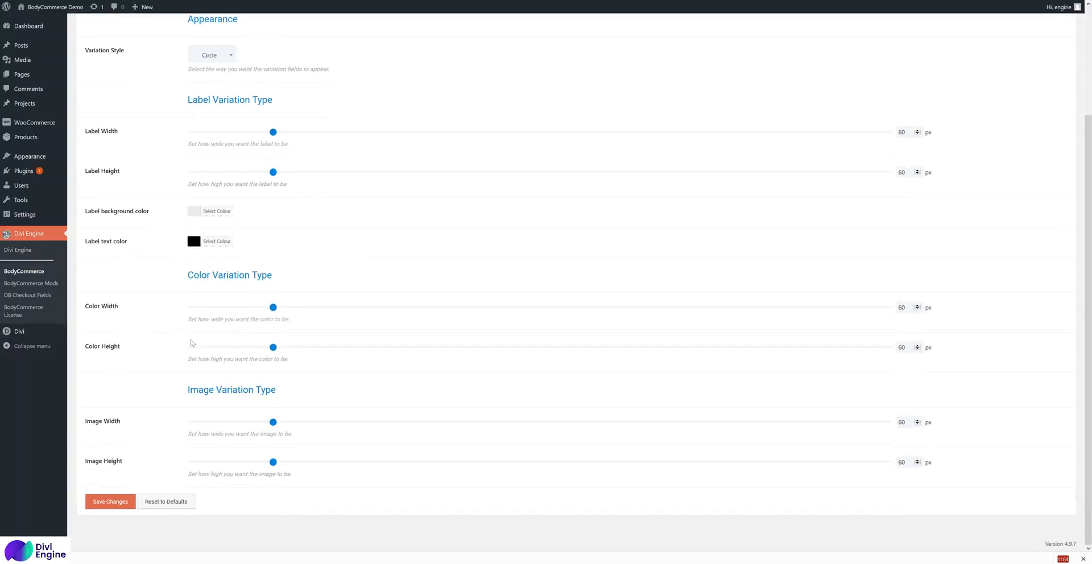
left_click(109, 502)
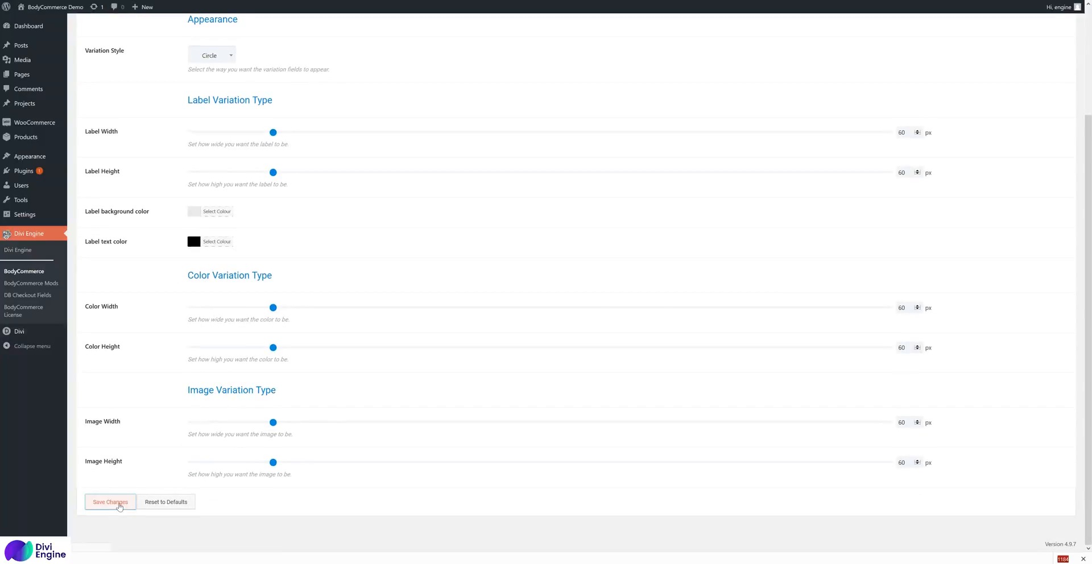
left_click(110, 502)
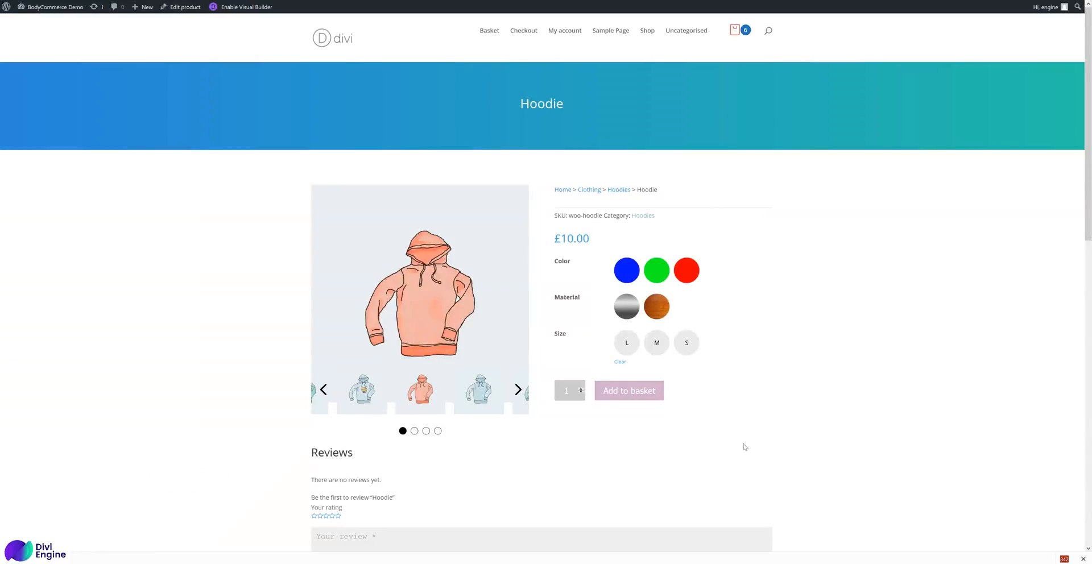
mouse_move(752, 463)
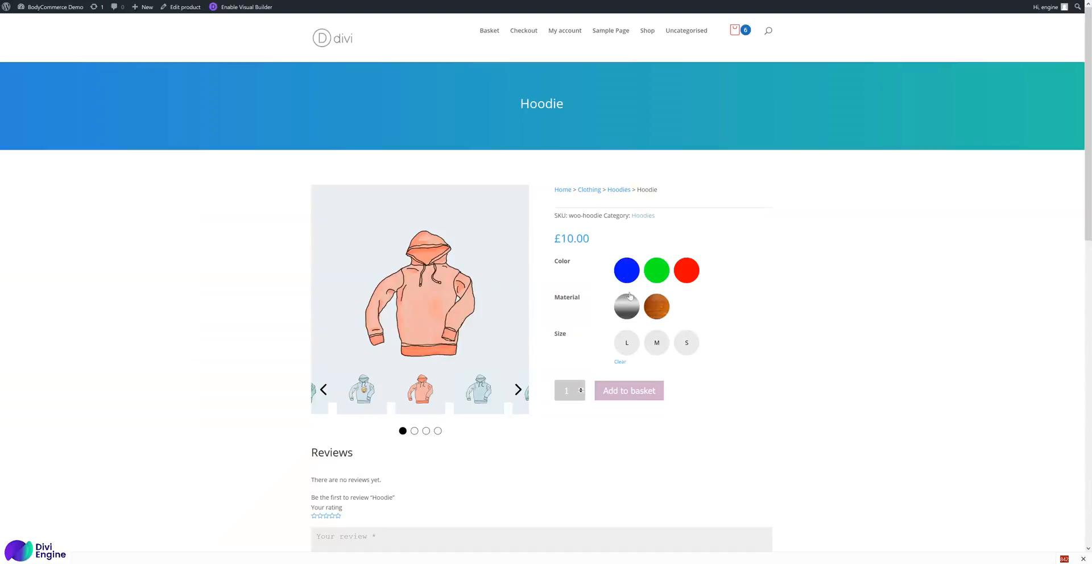
Step: Test the Hoodie swatches by choosing silver and wood materials, green colour and other combinations
left_click(655, 307)
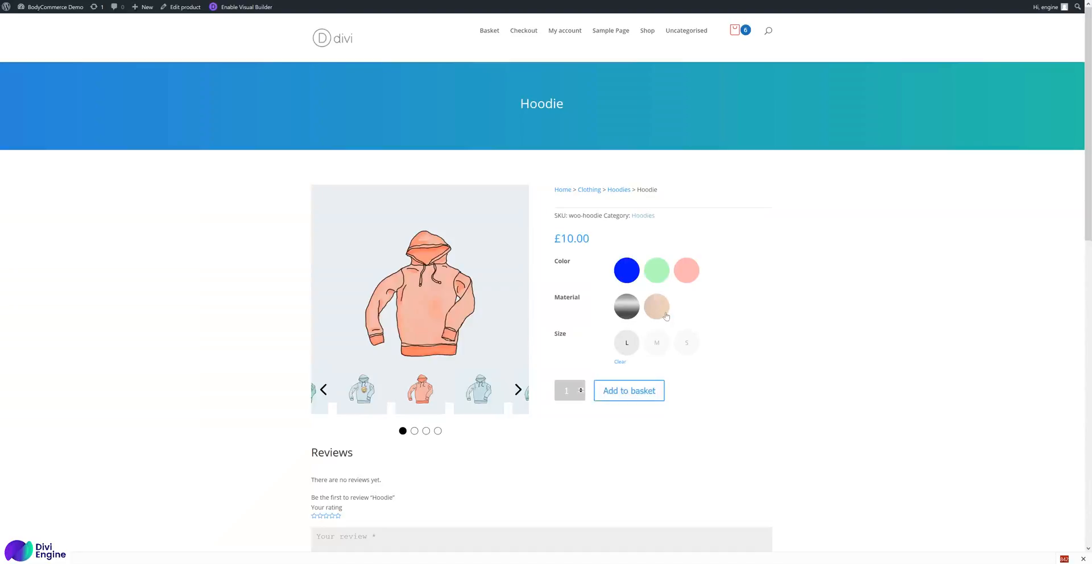
left_click(656, 342)
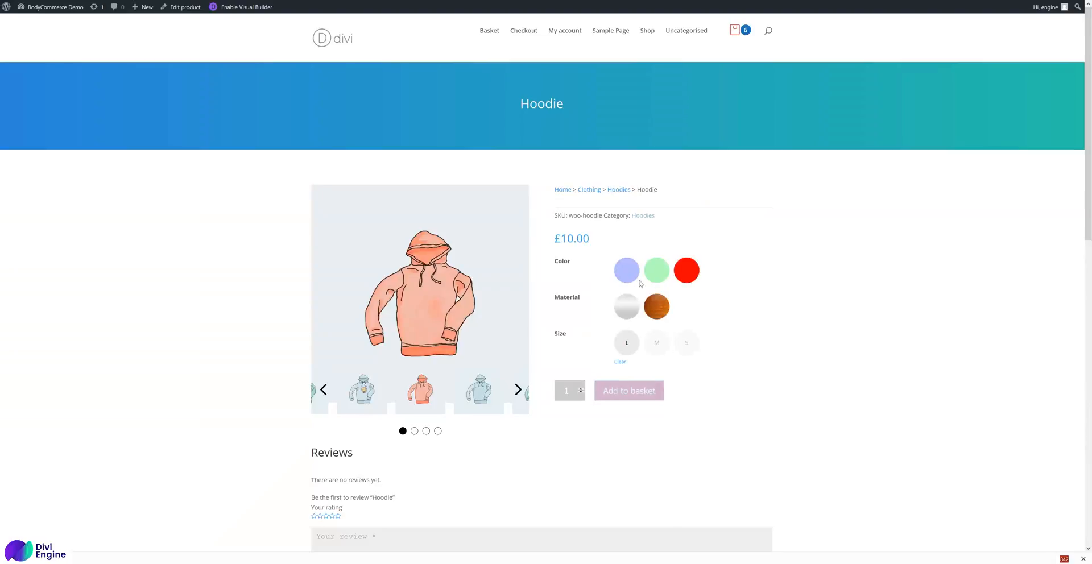
left_click(656, 270)
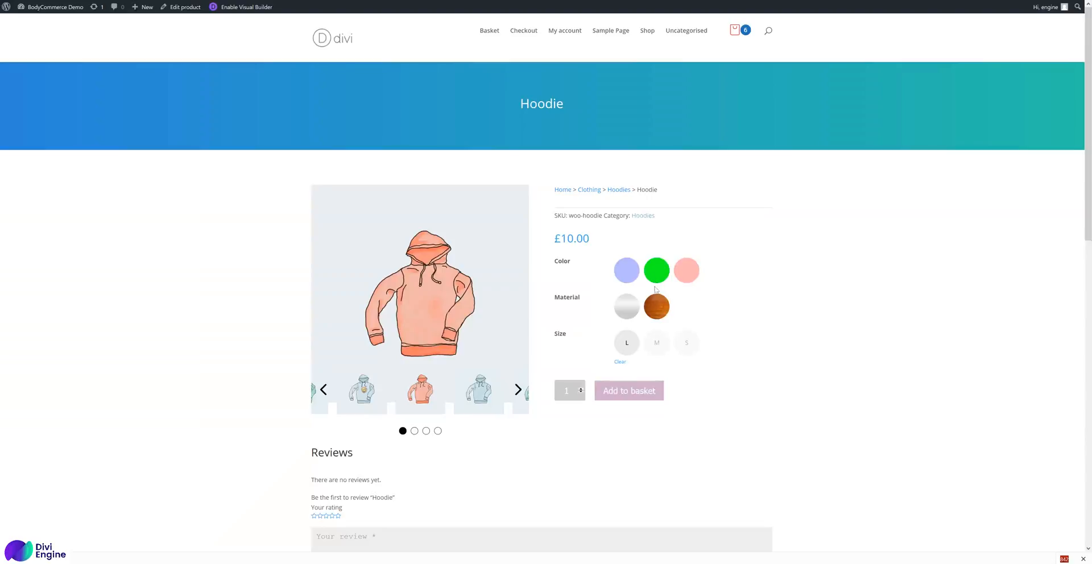
left_click(626, 271)
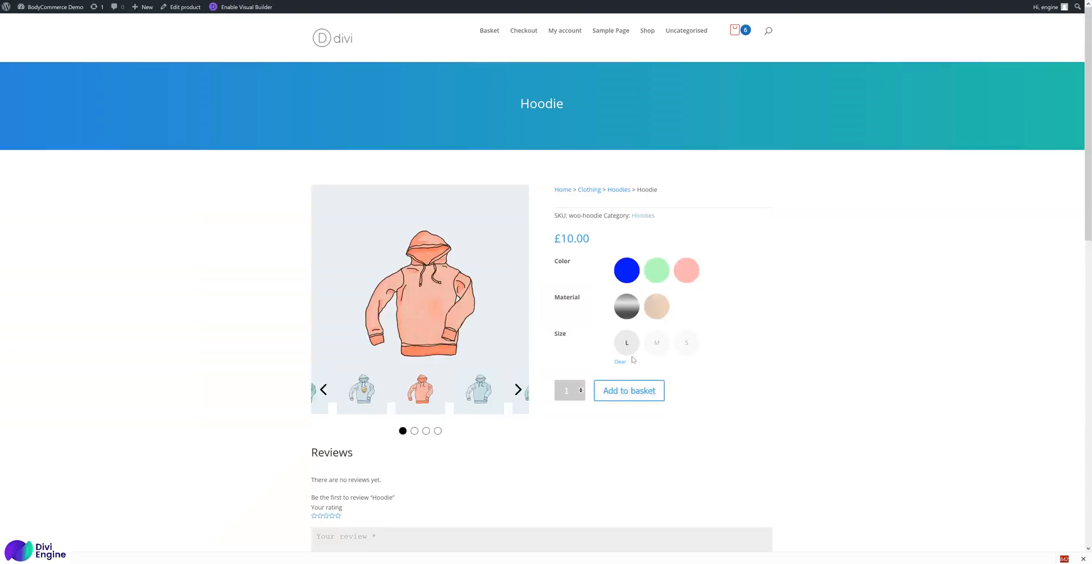
left_click(620, 362)
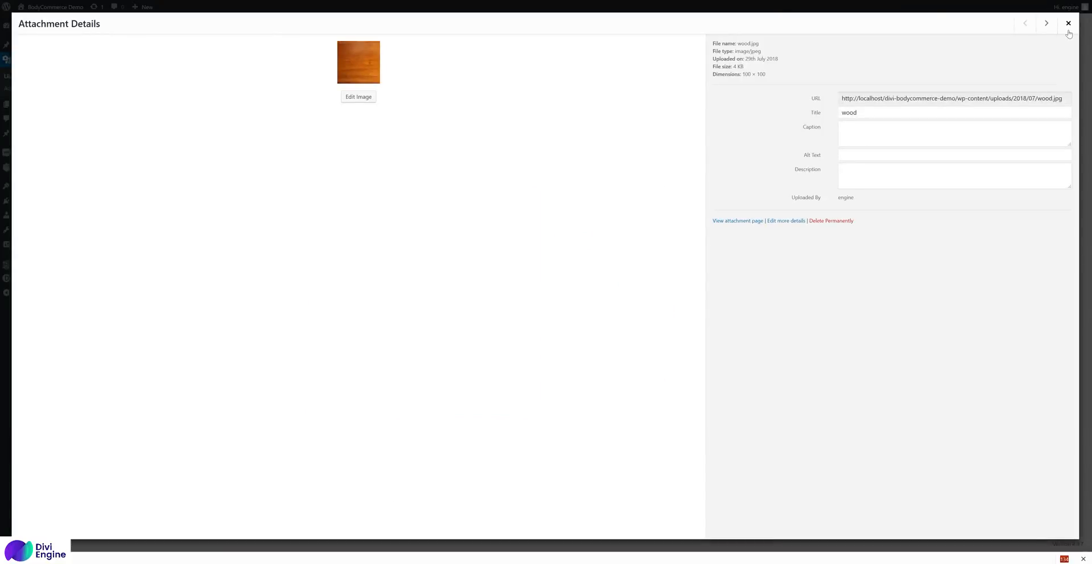
Step: Close the wood.jpg Attachment Details modal after reviewing it
left_click(1068, 22)
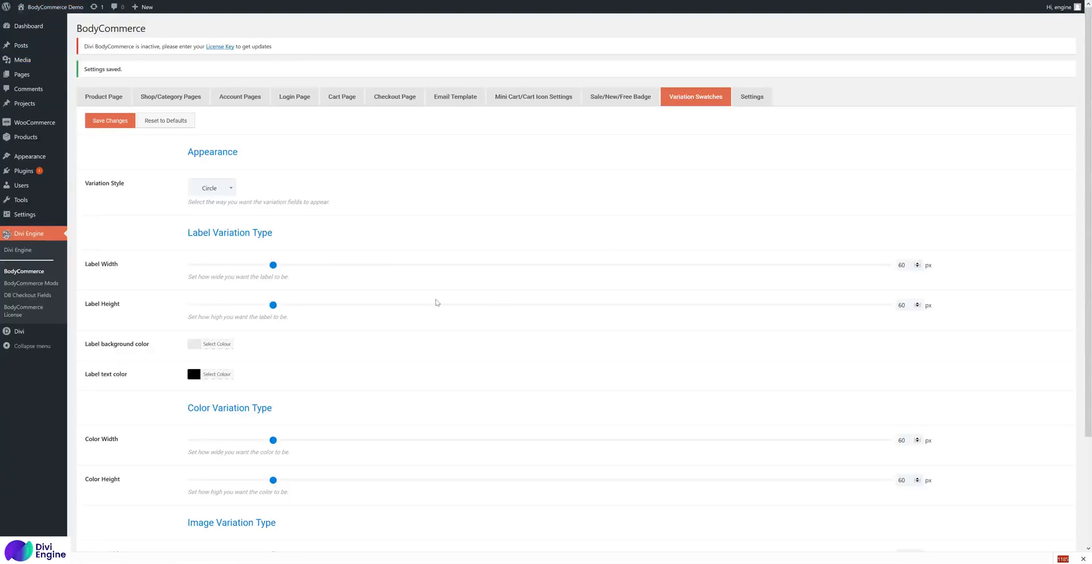
scroll("down", 3)
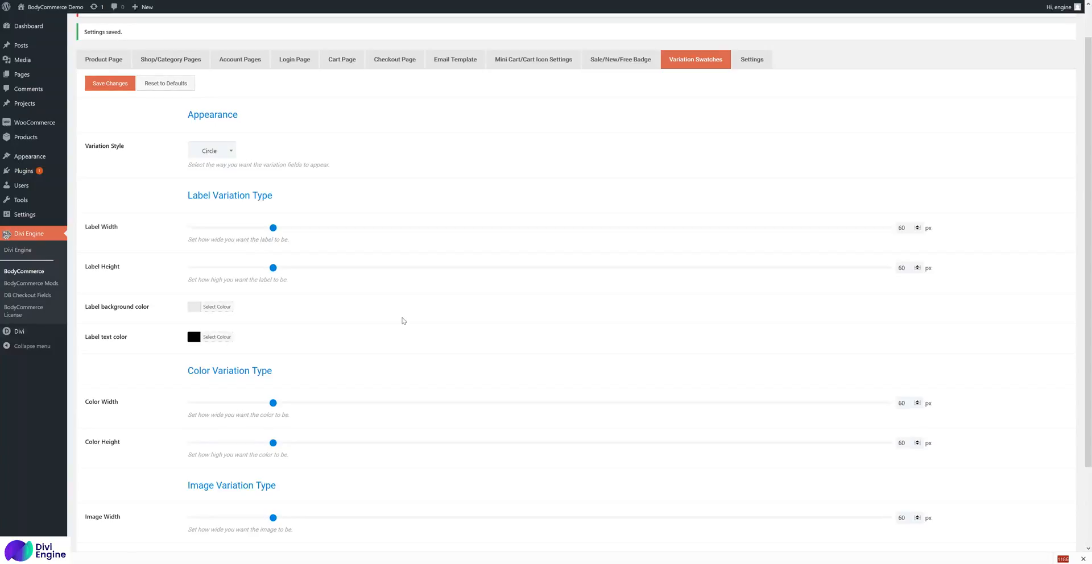
mouse_move(434, 351)
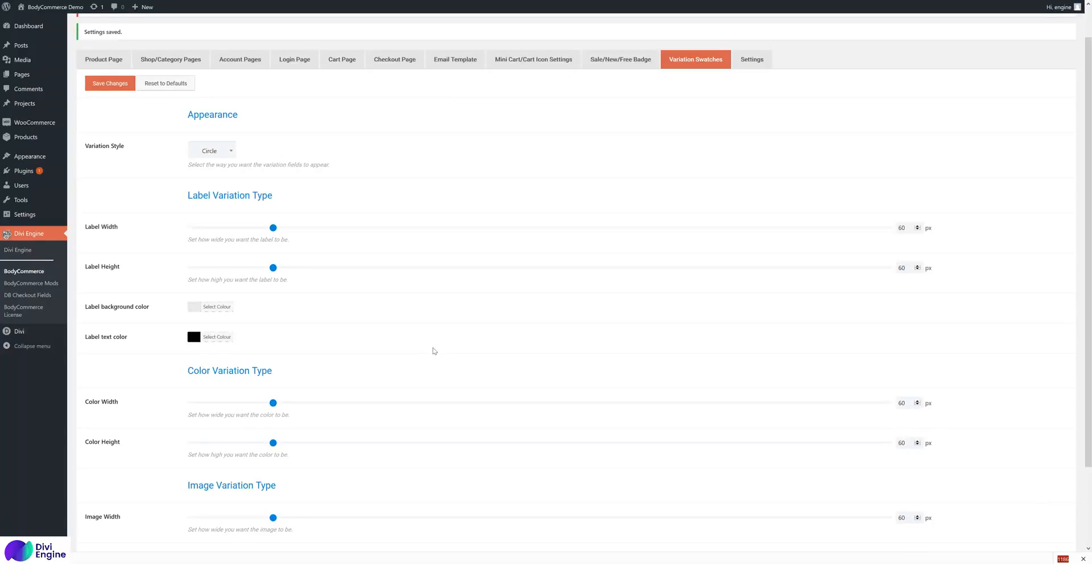
mouse_move(316, 178)
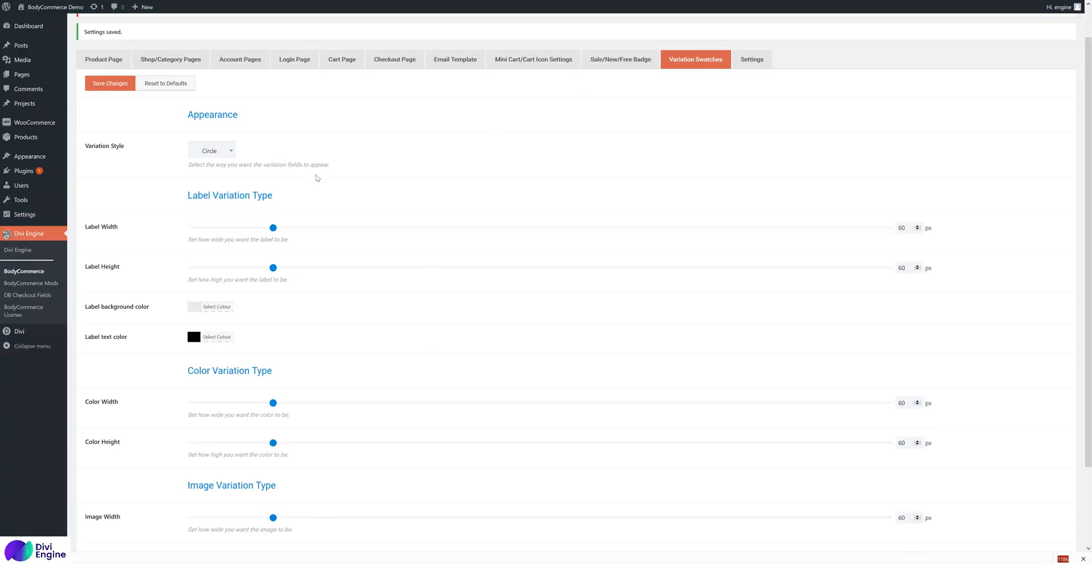